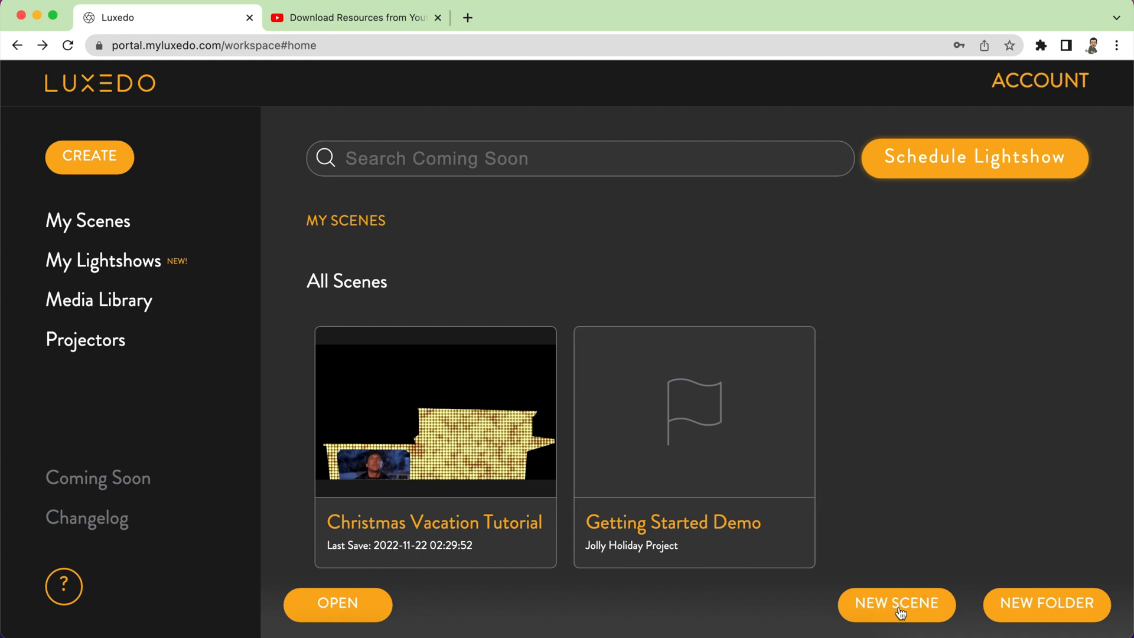
- Create a new LuxOMNI scene titled 'Candy Cane Trim' and open it in the editor
click(896, 603)
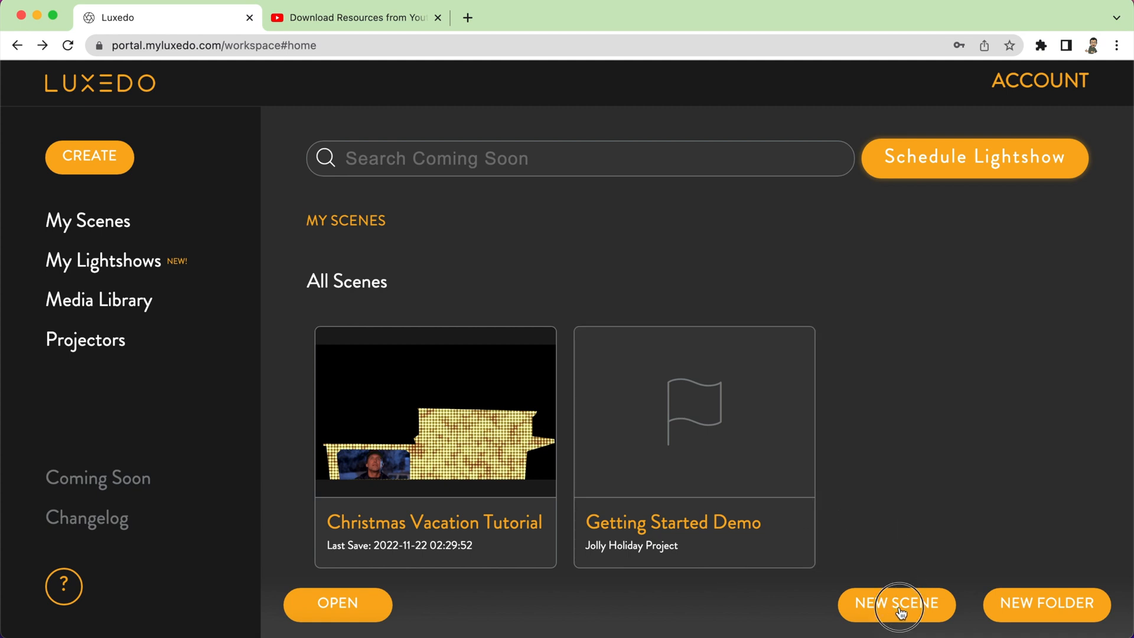
click(896, 602)
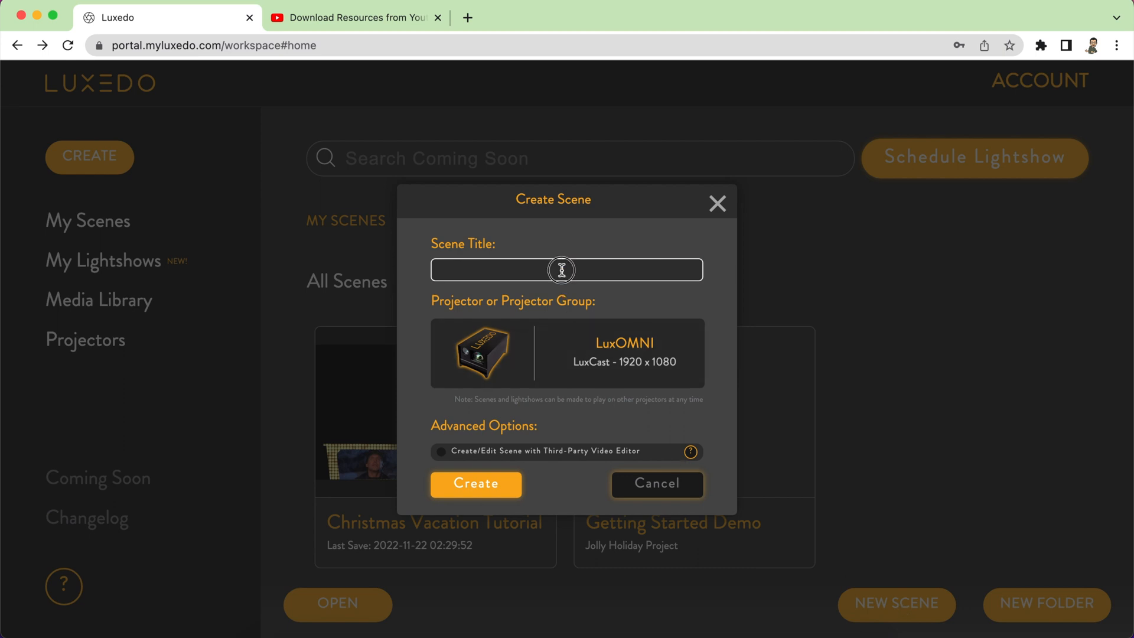
click(566, 269)
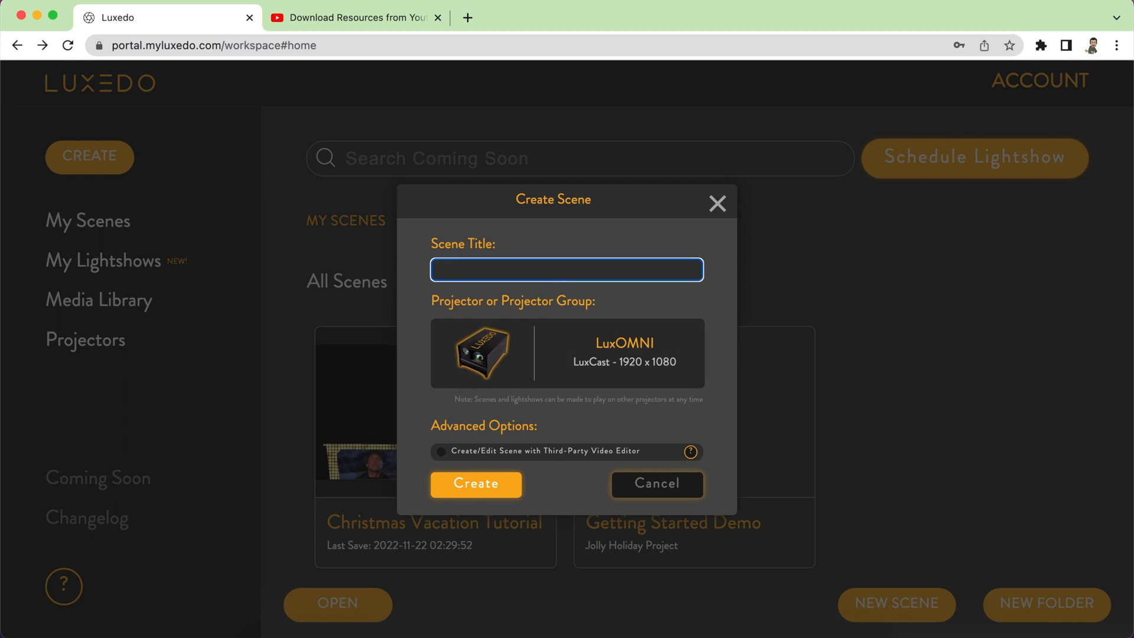
text(Candy Cane)
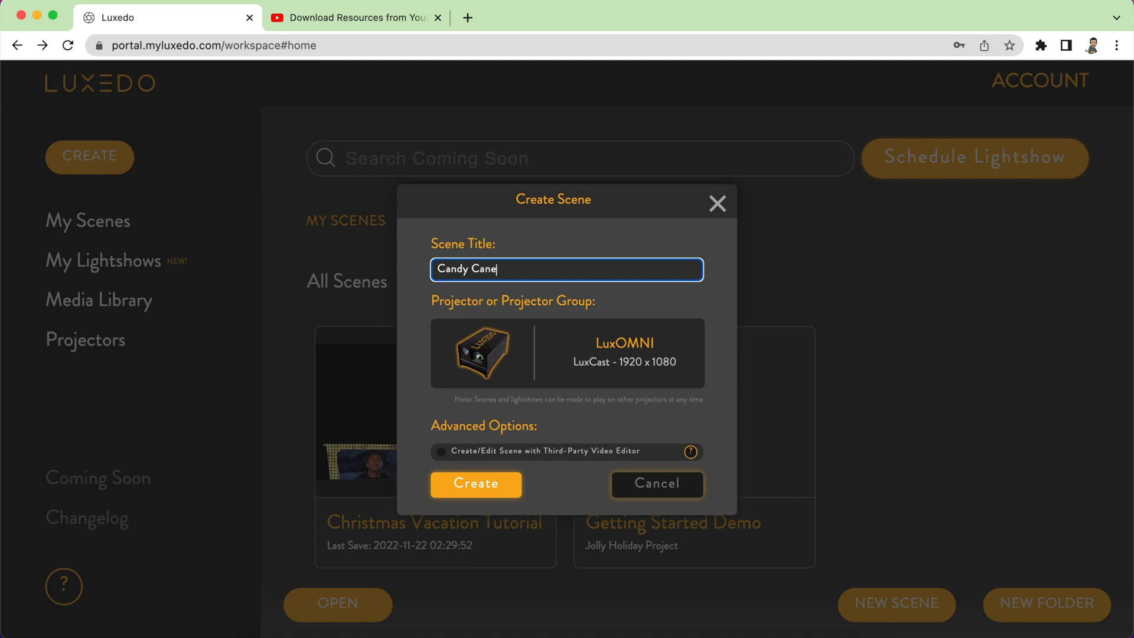
text(Trim)
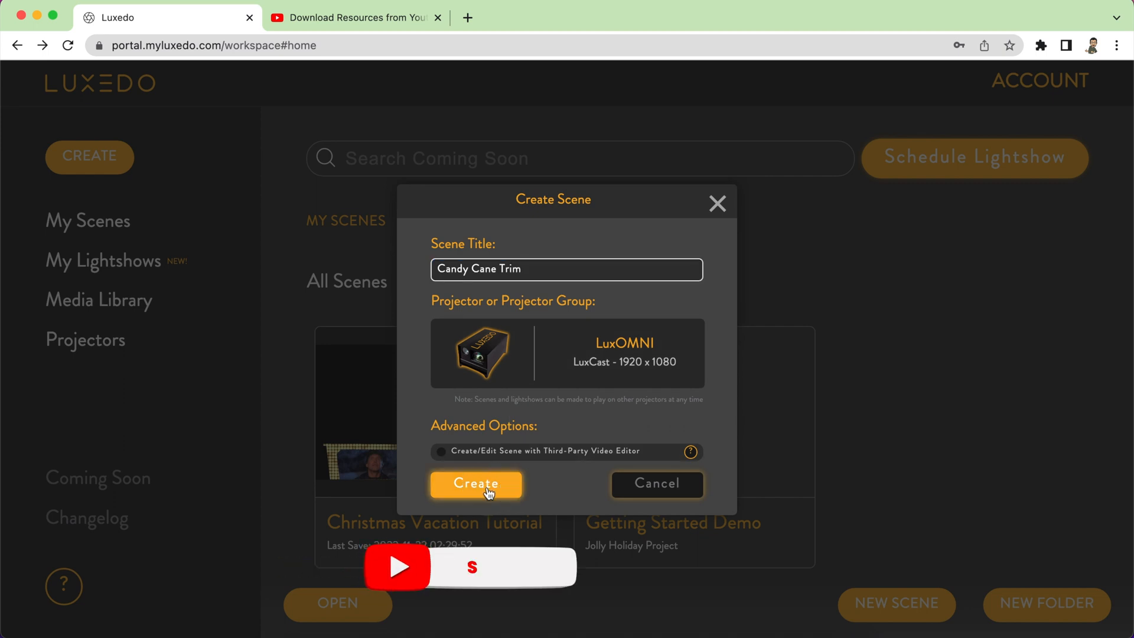
click(476, 483)
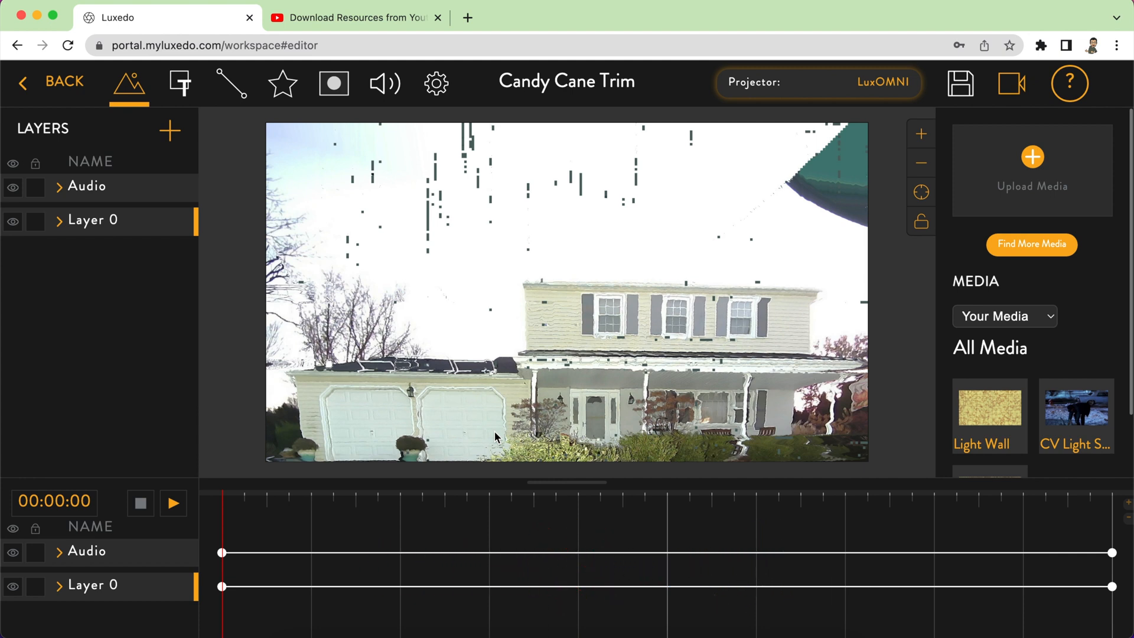
mouse_move(436, 316)
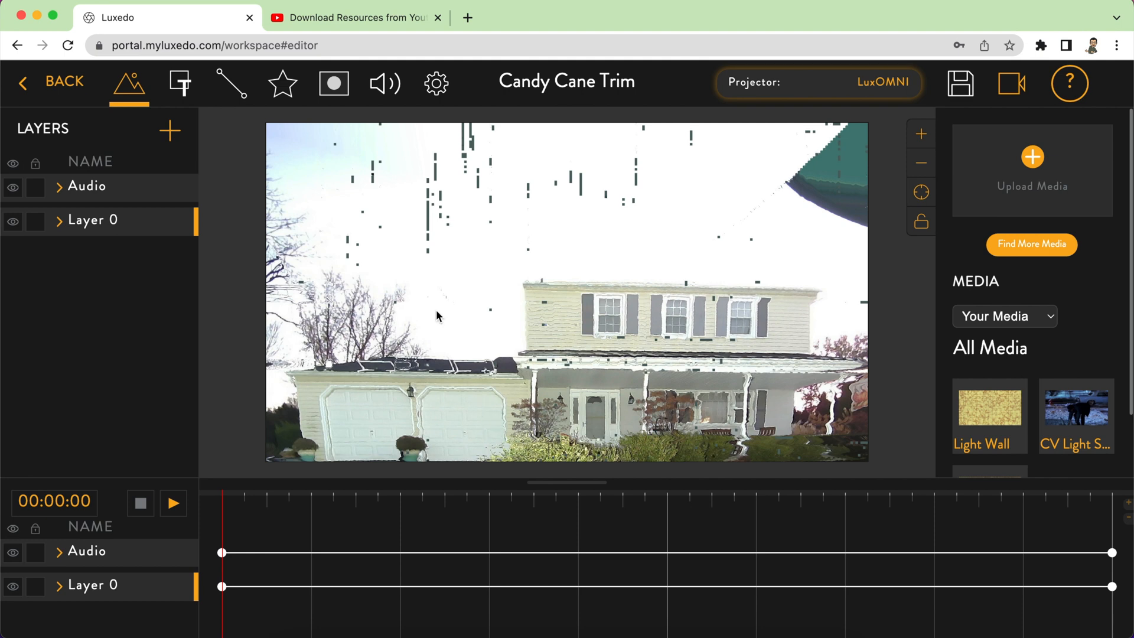
right_click(92, 219)
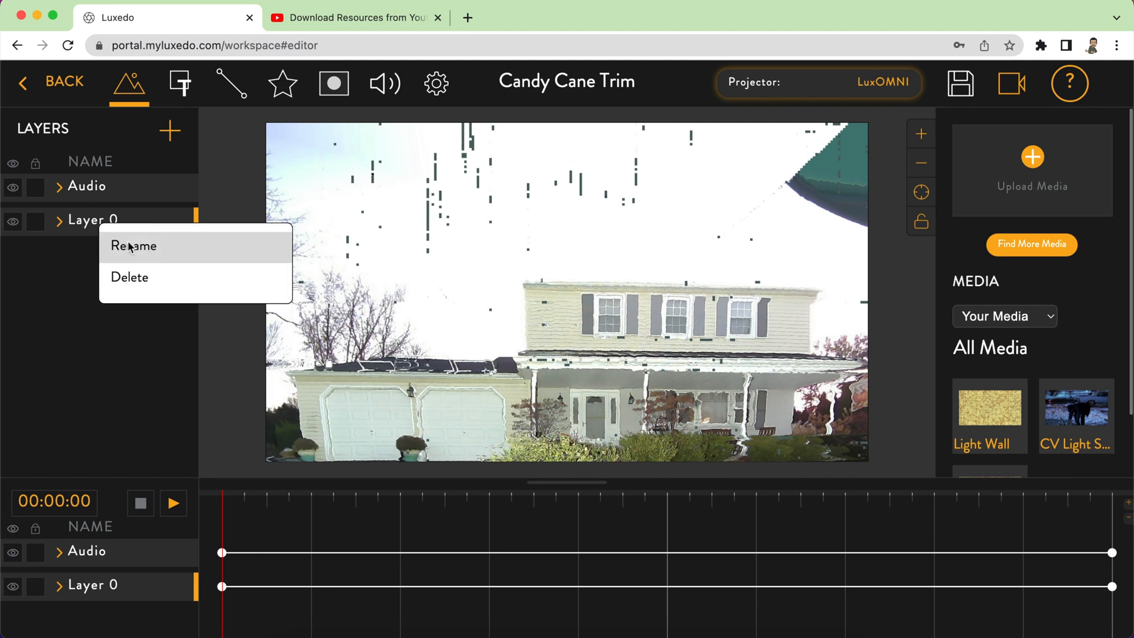
click(134, 245)
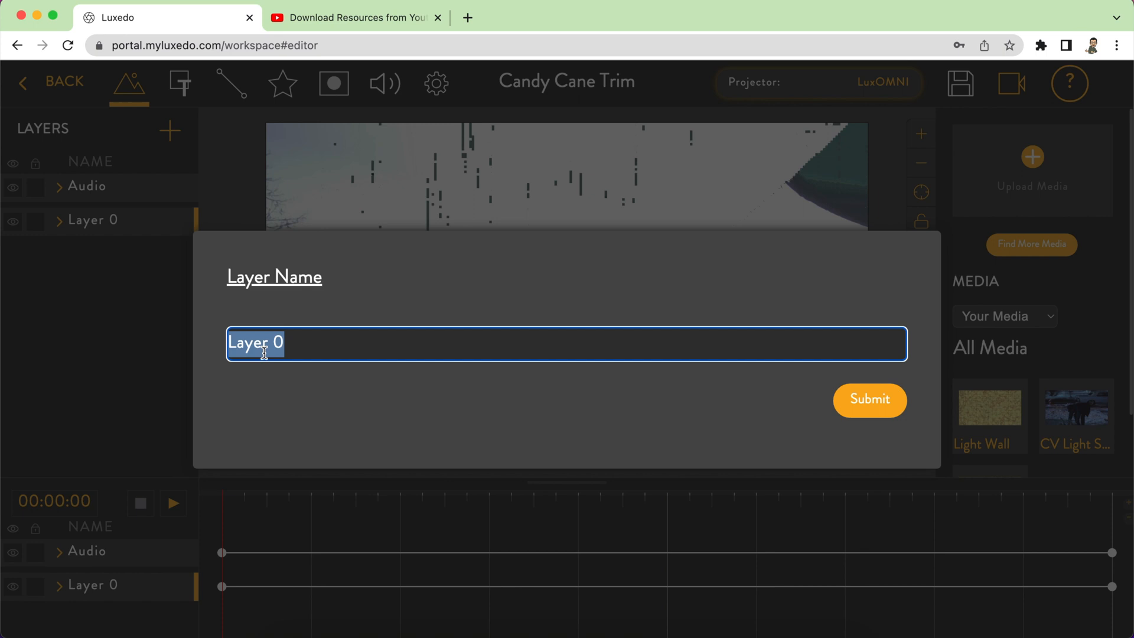
text(Trim)
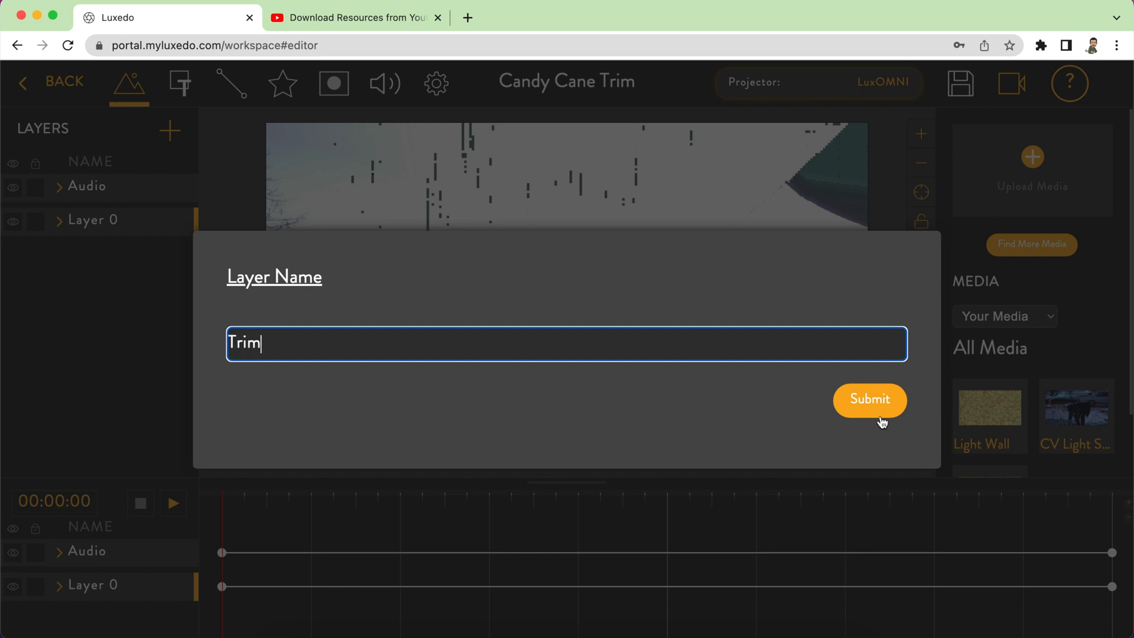
click(869, 401)
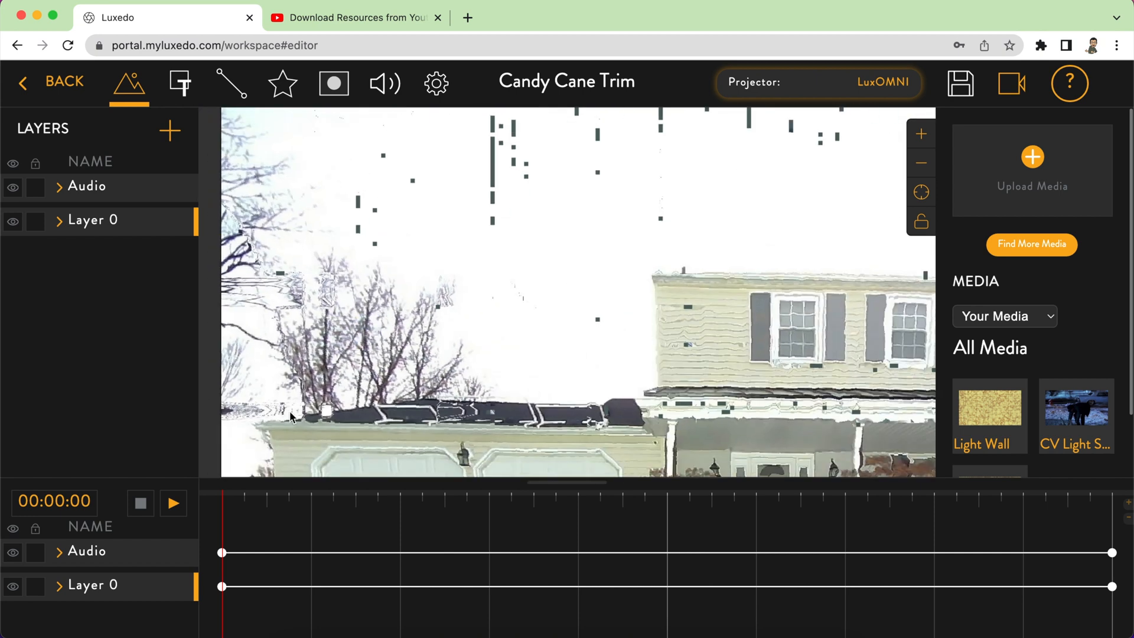
mouse_move(667, 264)
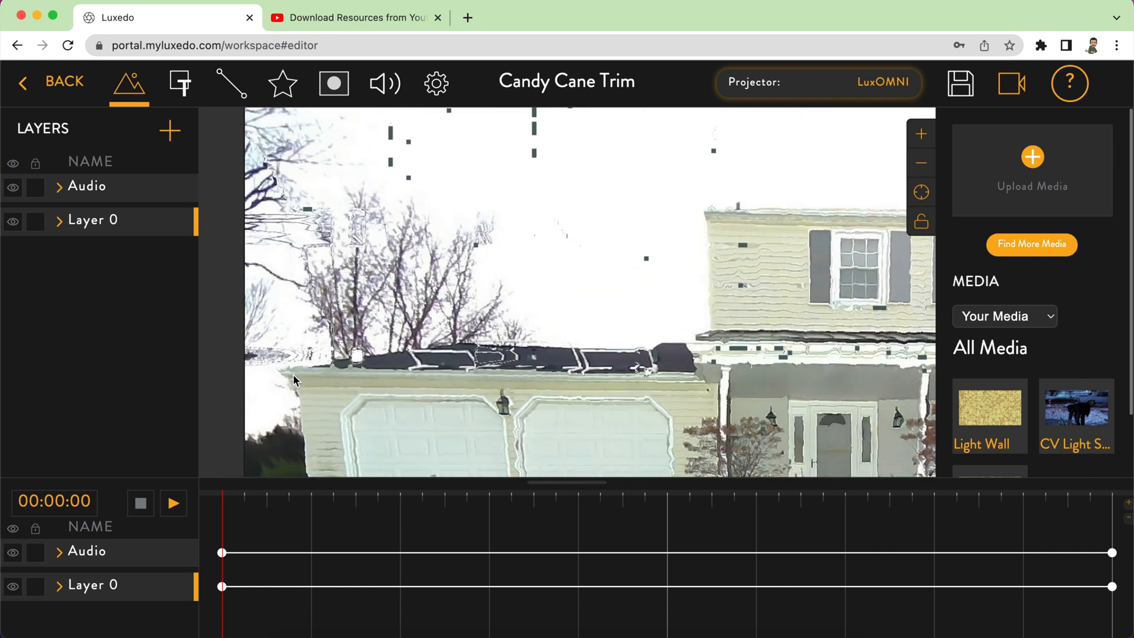
- Trace a new mask outline along the garage roofline, closing it at its start
click(332, 82)
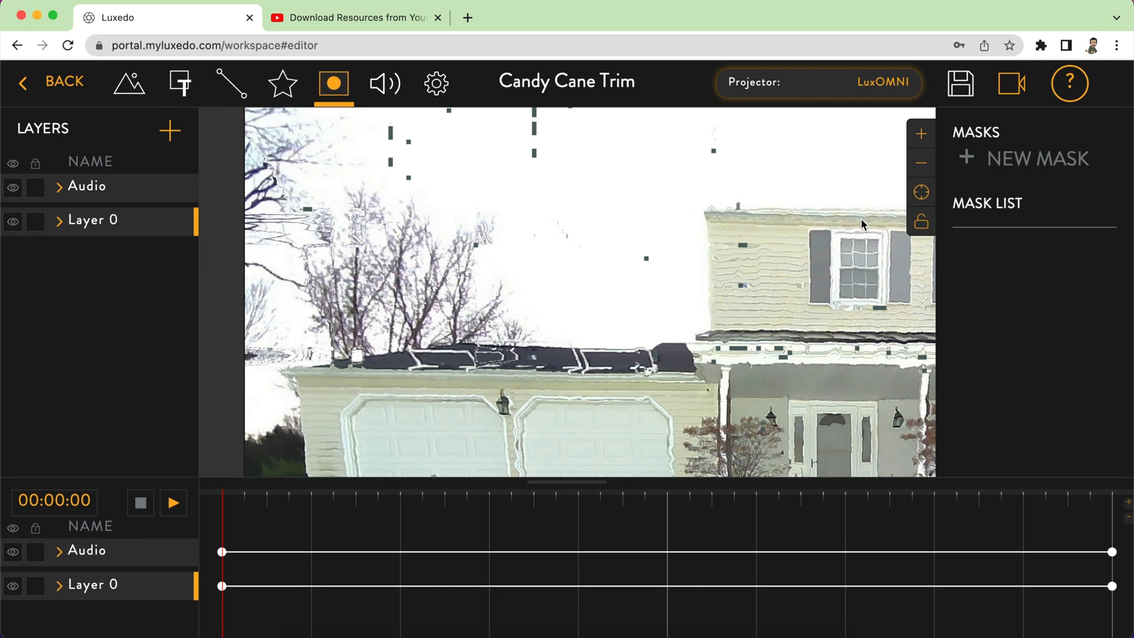
mouse_move(1018, 160)
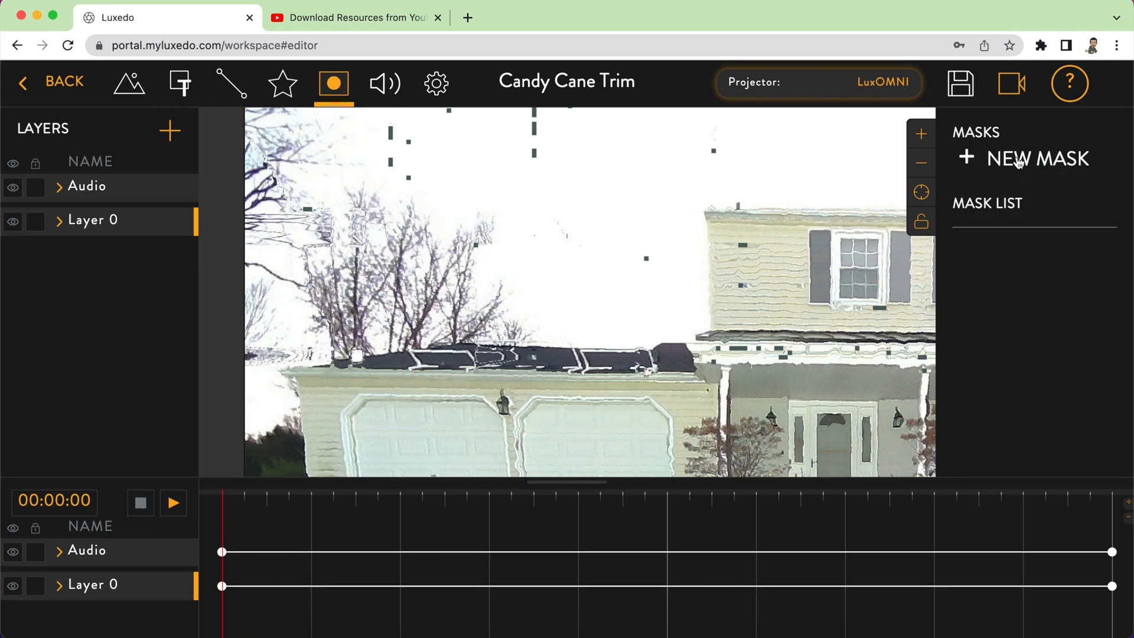
click(1035, 158)
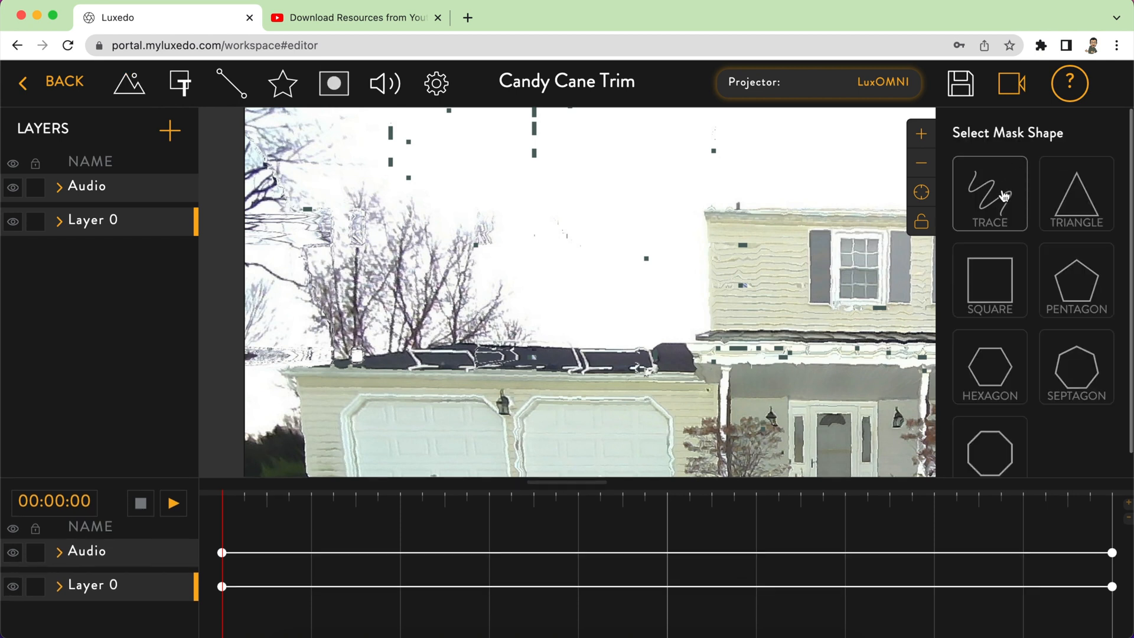
click(989, 194)
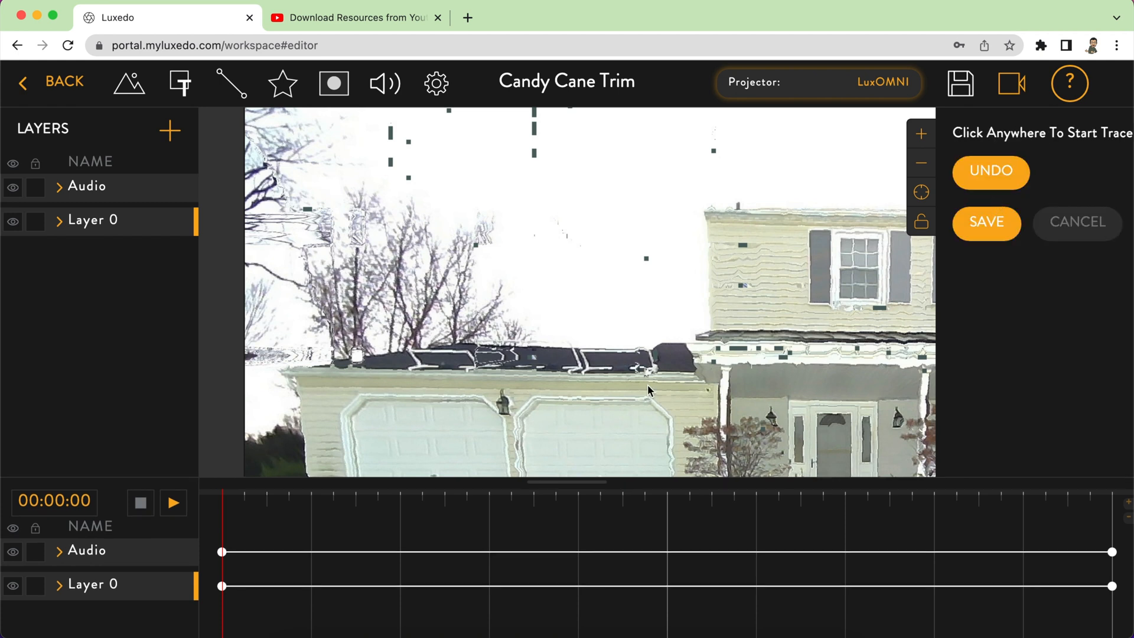
mouse_move(284, 382)
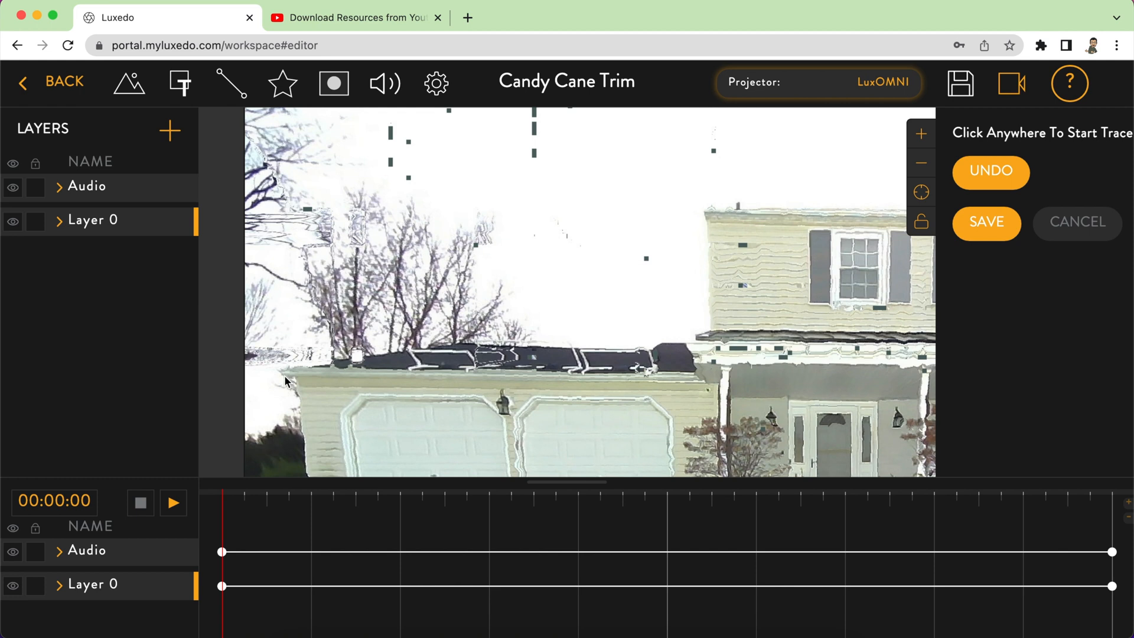
click(286, 381)
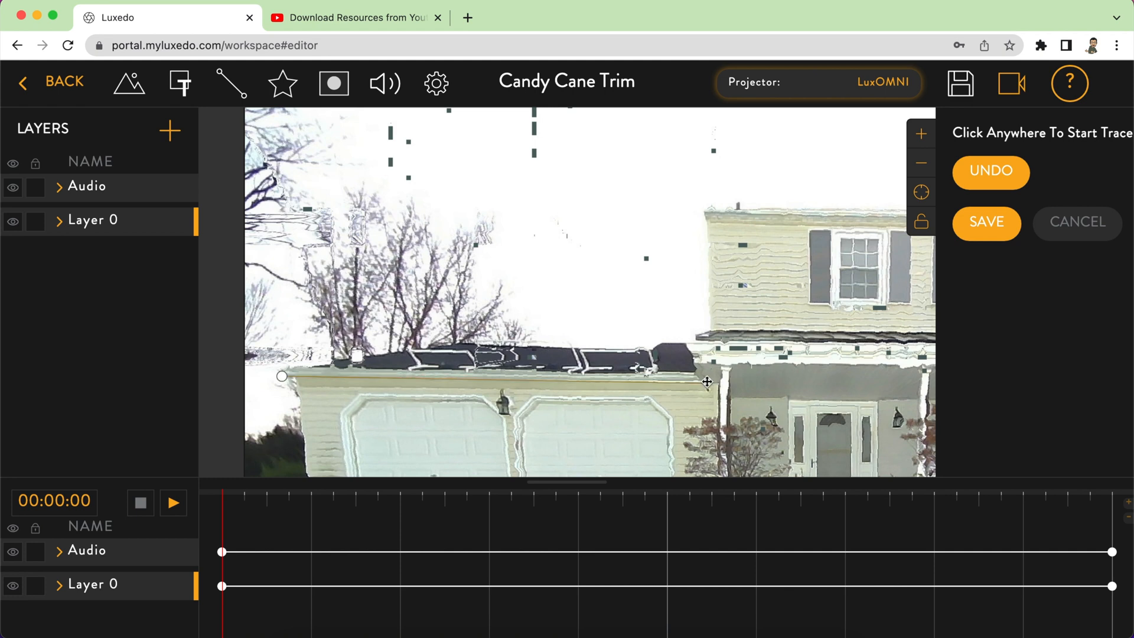
mouse_move(704, 381)
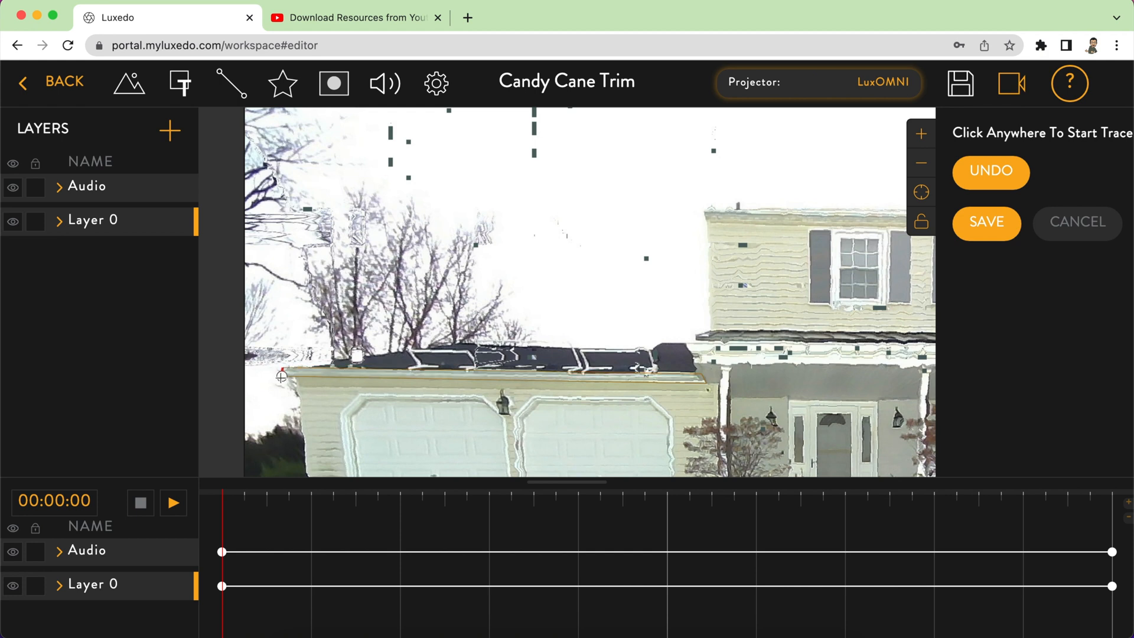
click(332, 84)
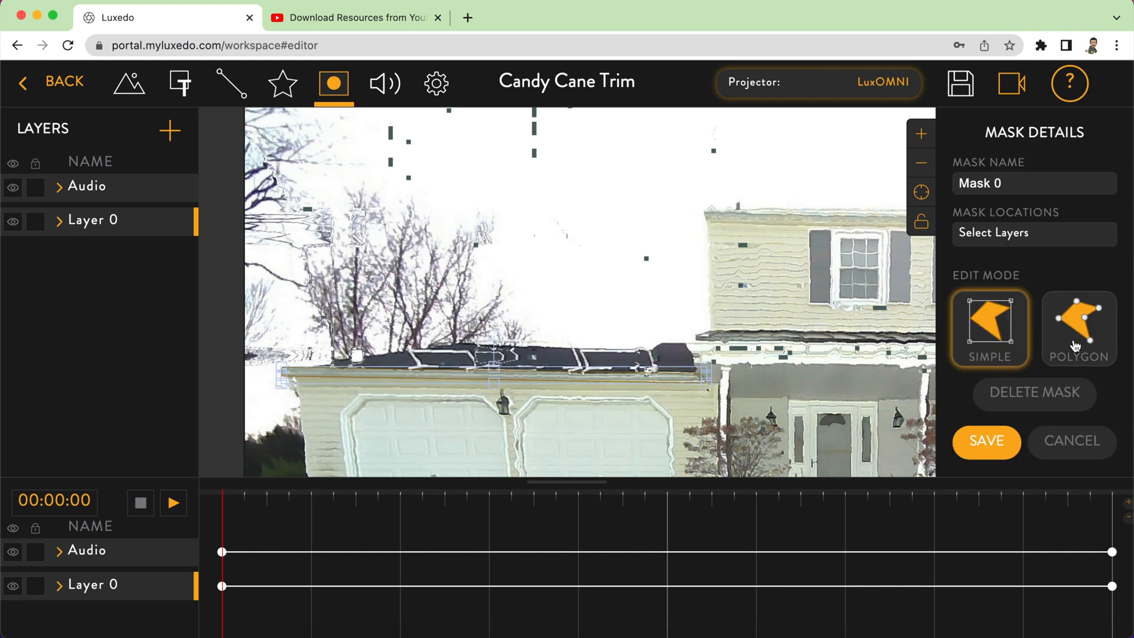
- Switch the mask to polygon mode, name it 'Garage Trim', and save it
click(1077, 328)
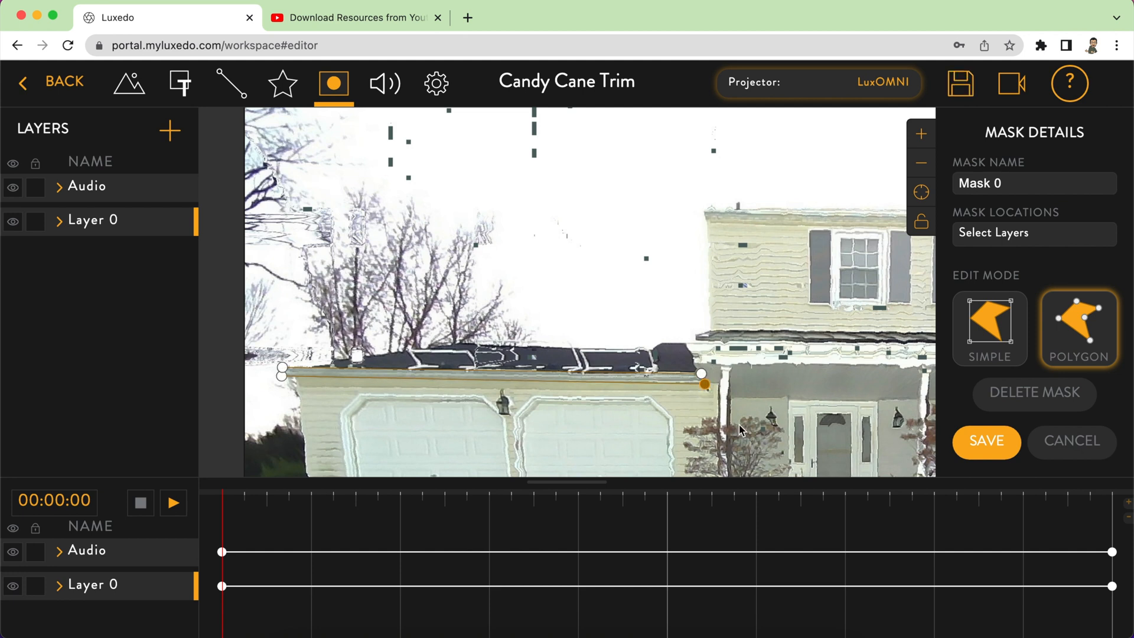
click(1034, 183)
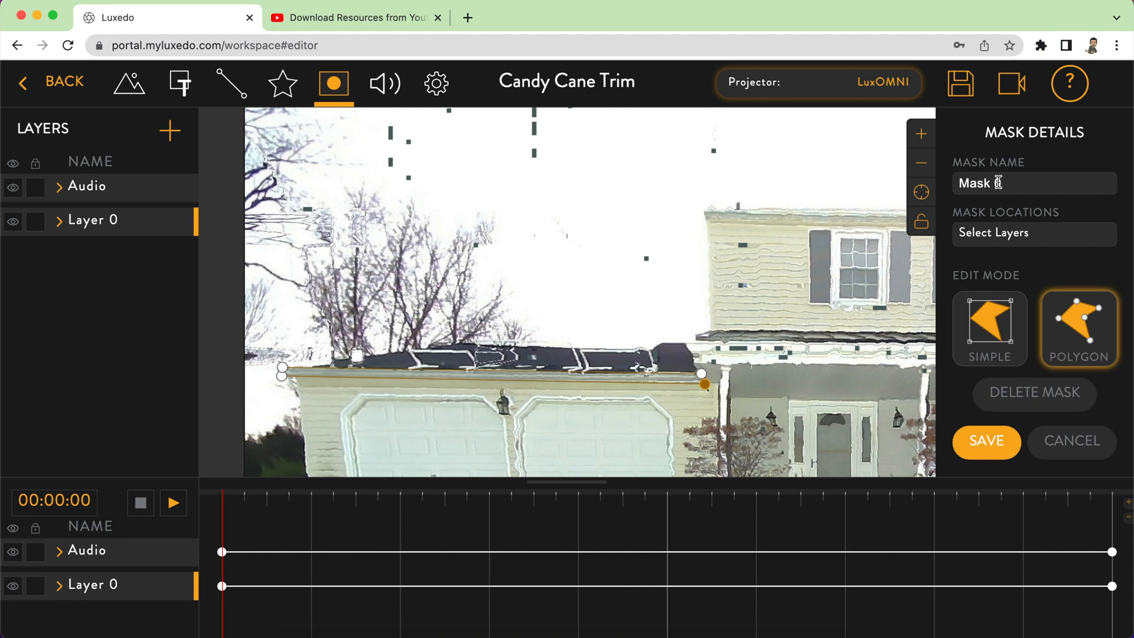
text(Garage Trim)
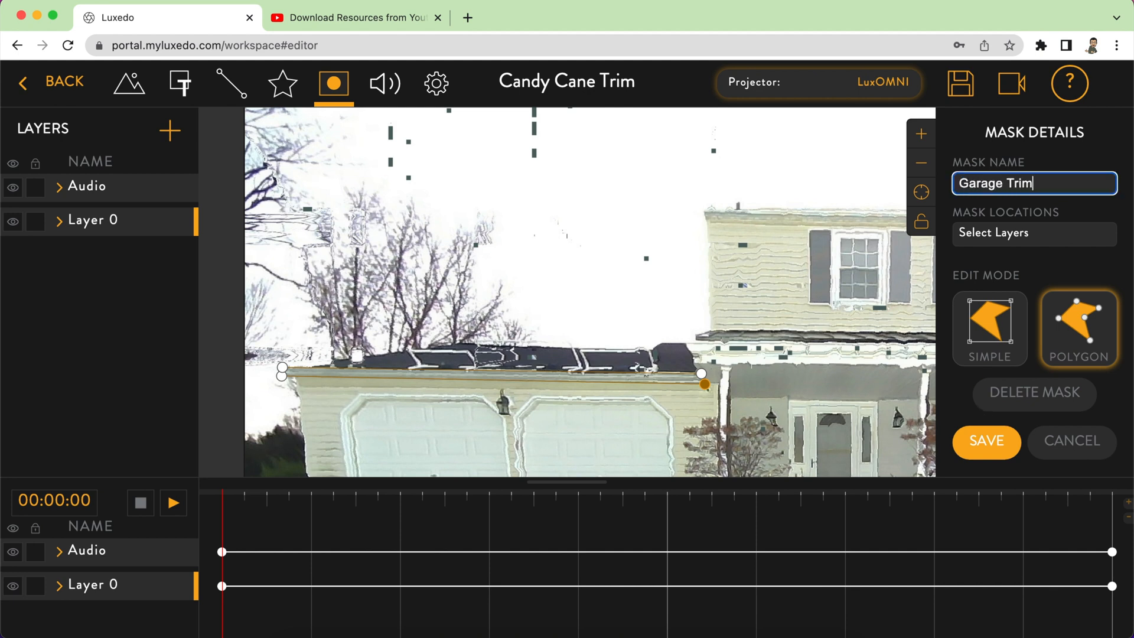
click(986, 441)
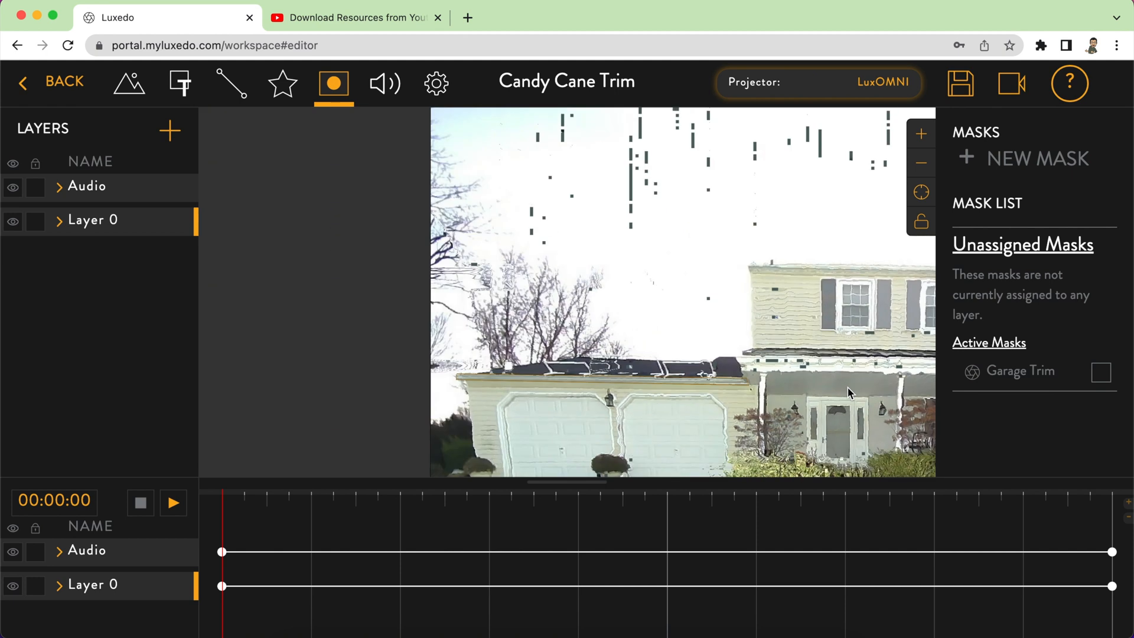
mouse_move(809, 320)
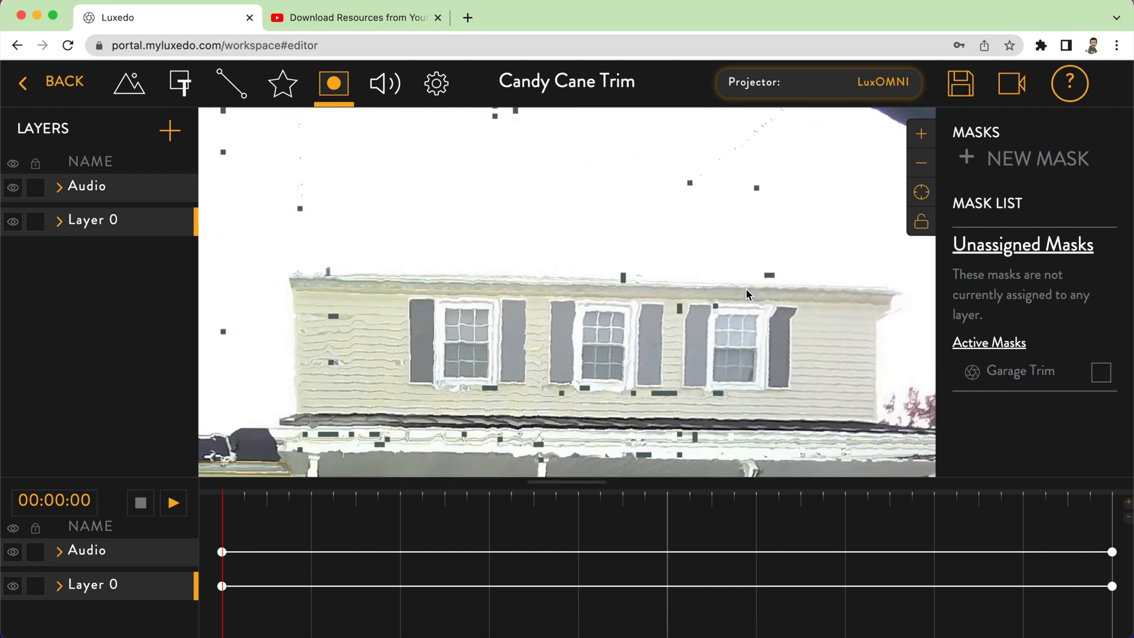
- Trace a 'Second Floor Gutter' mask along the upper roof gutter and save it to Layer 0
click(1023, 159)
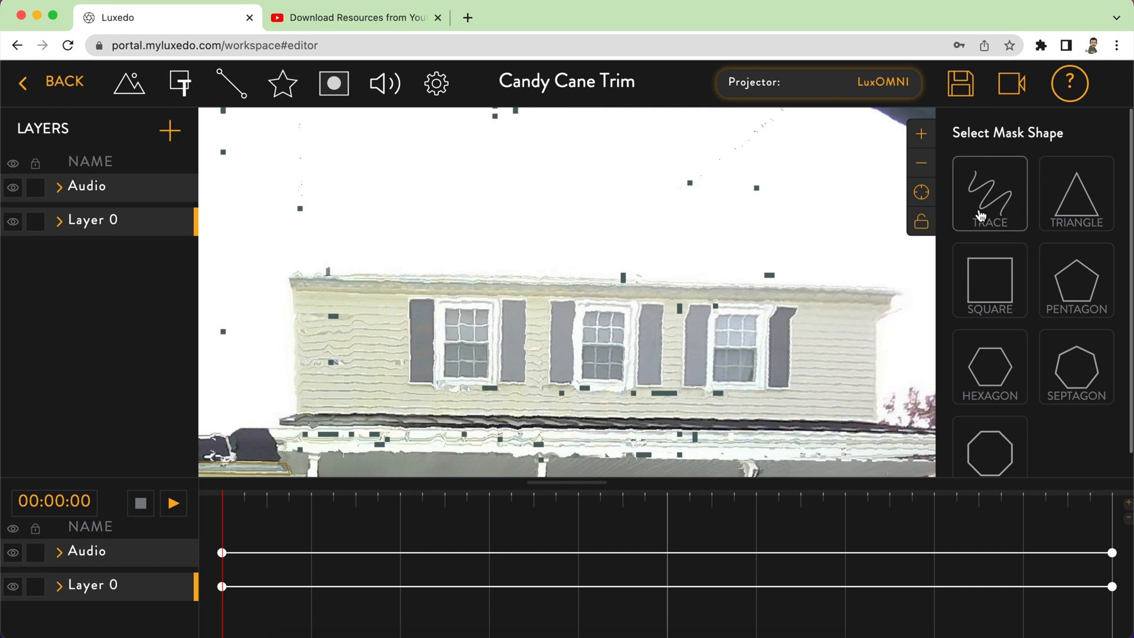
click(989, 193)
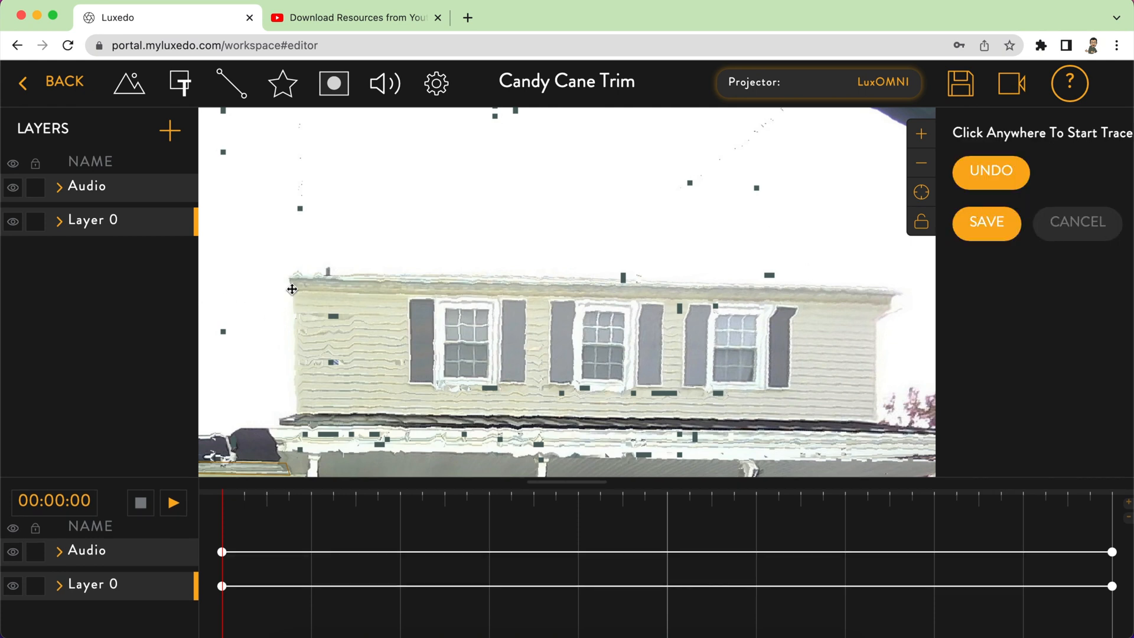
drag(290, 289, 889, 307)
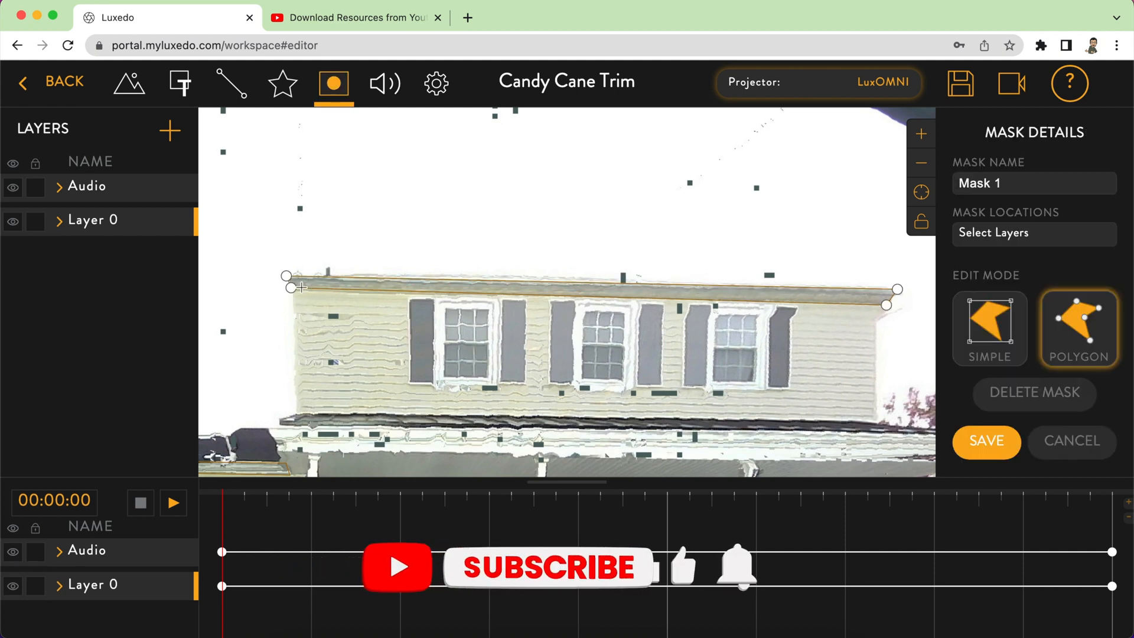
click(1033, 183)
text(Second Floor Gutter)
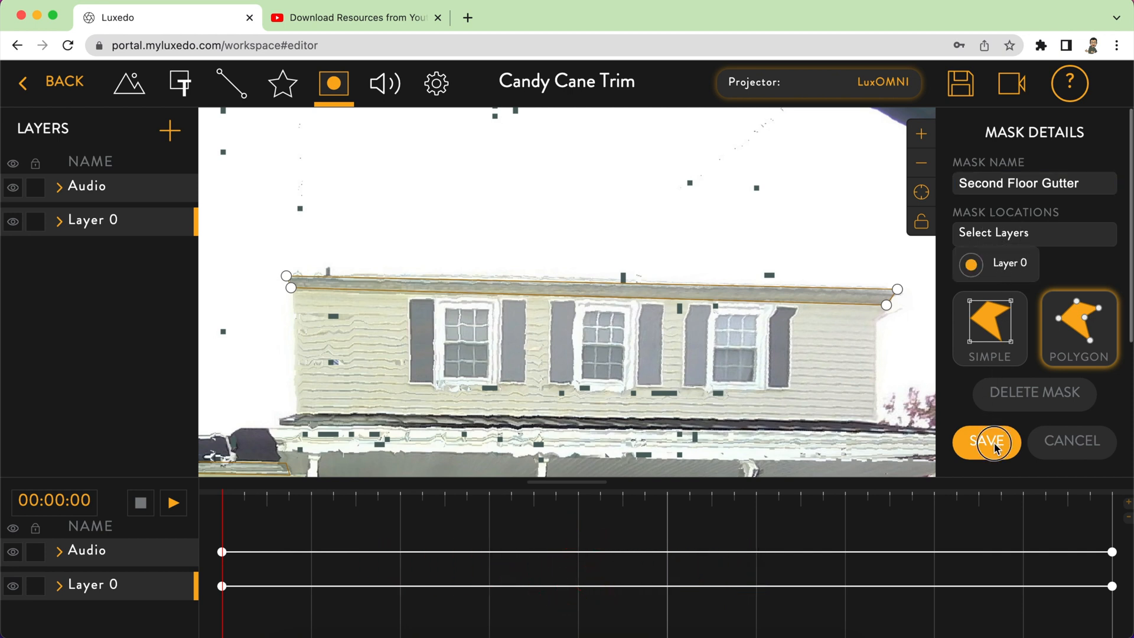
click(986, 441)
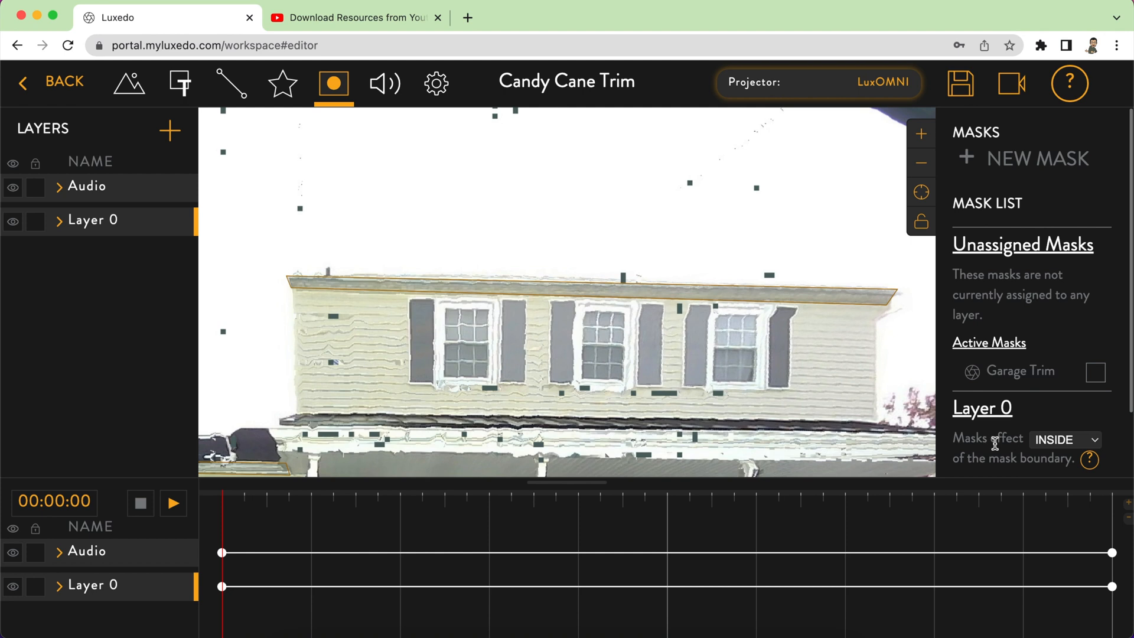
mouse_move(992, 438)
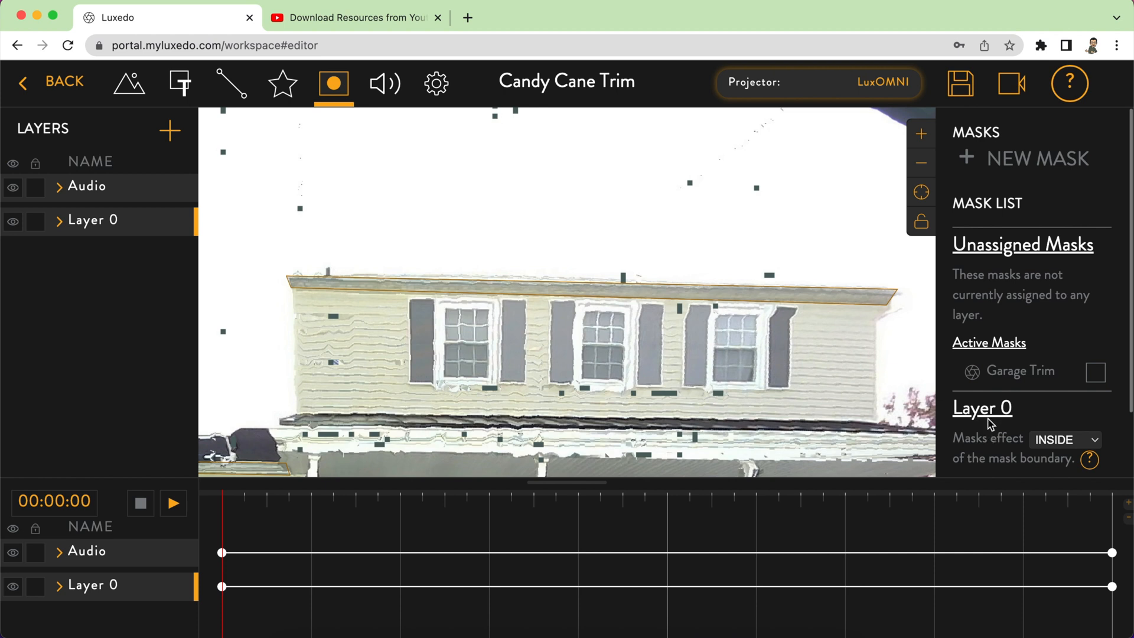
- Rename Layer 0 to 'Trim'
right_click(93, 220)
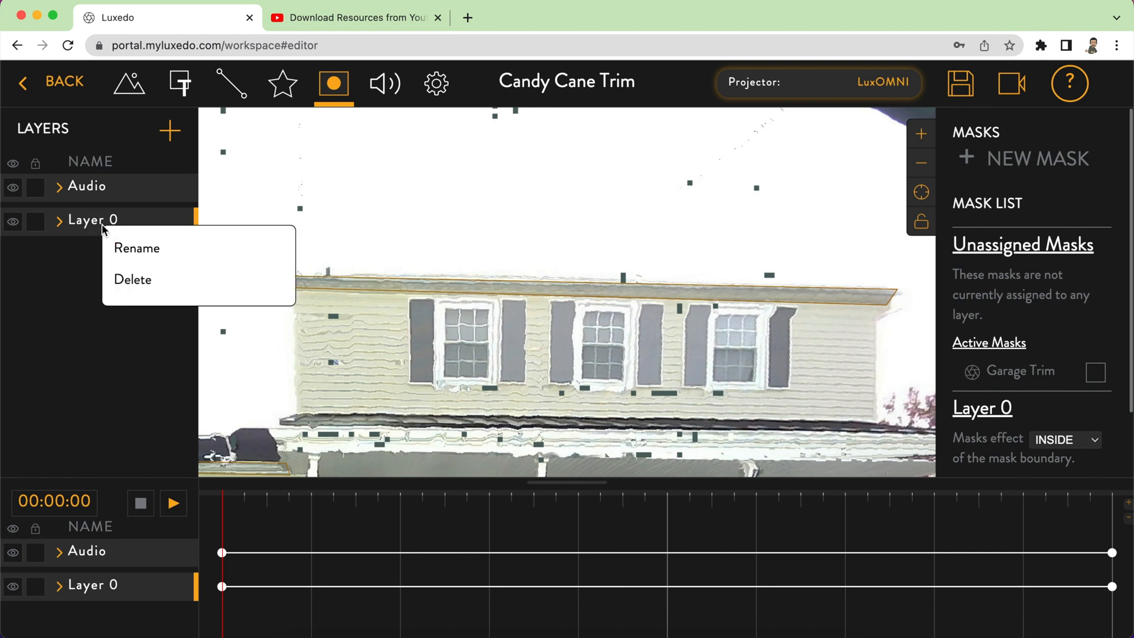
click(137, 248)
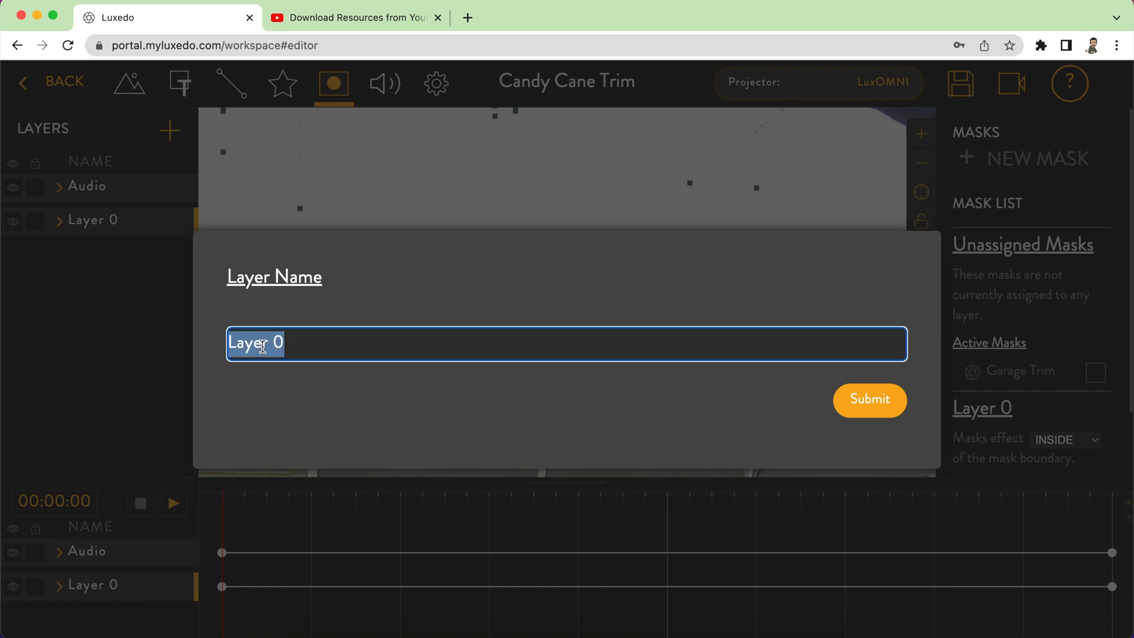
text(Trim)
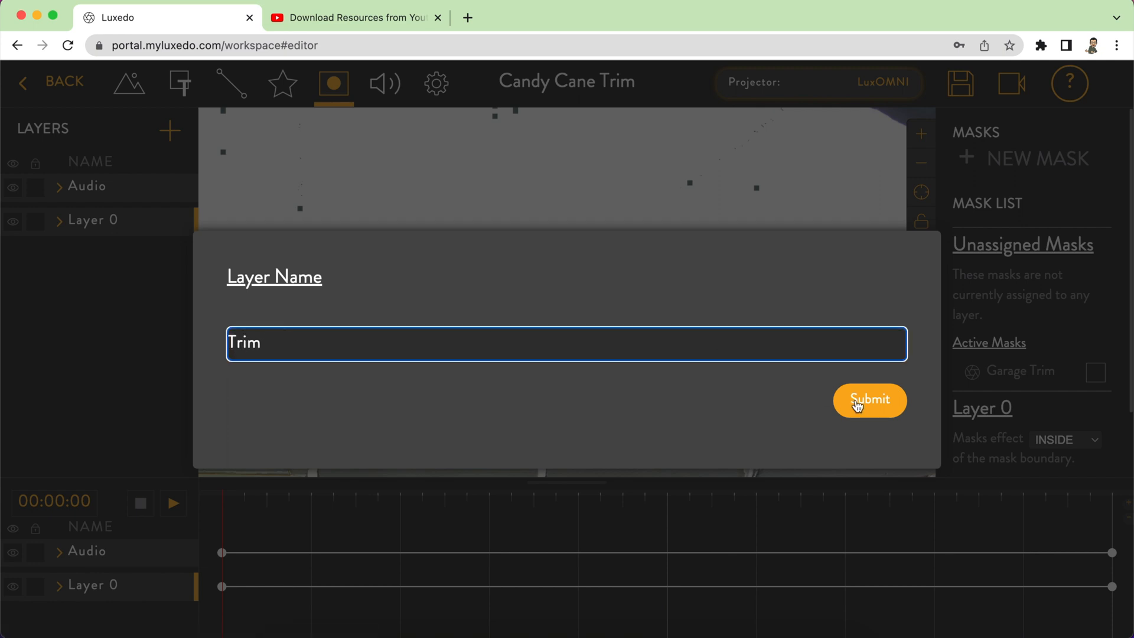
click(868, 401)
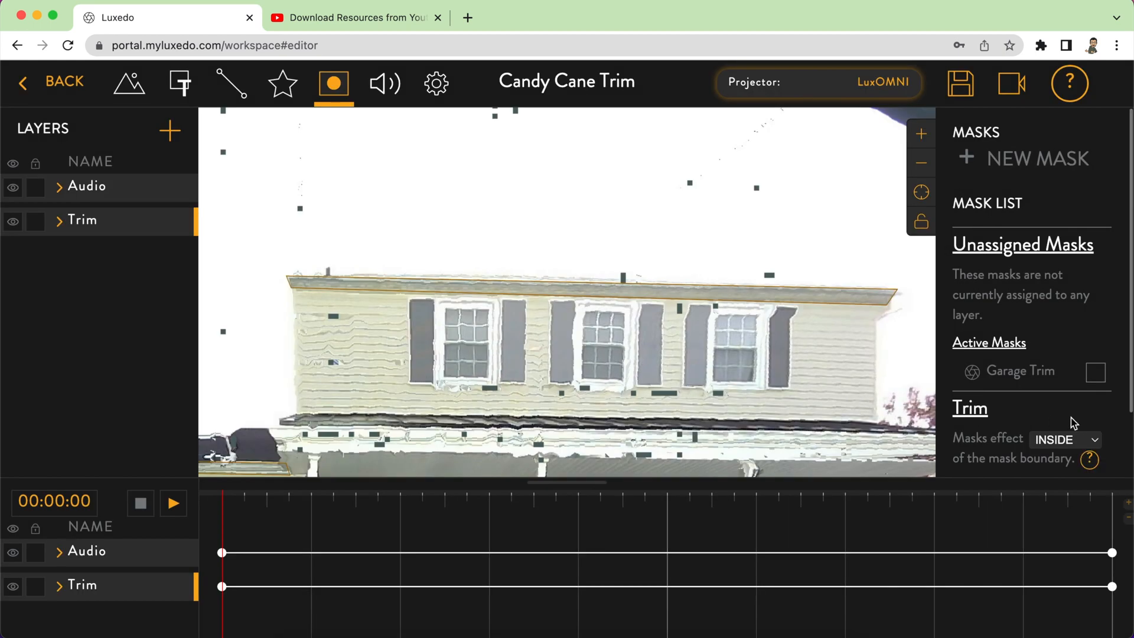
mouse_move(1028, 384)
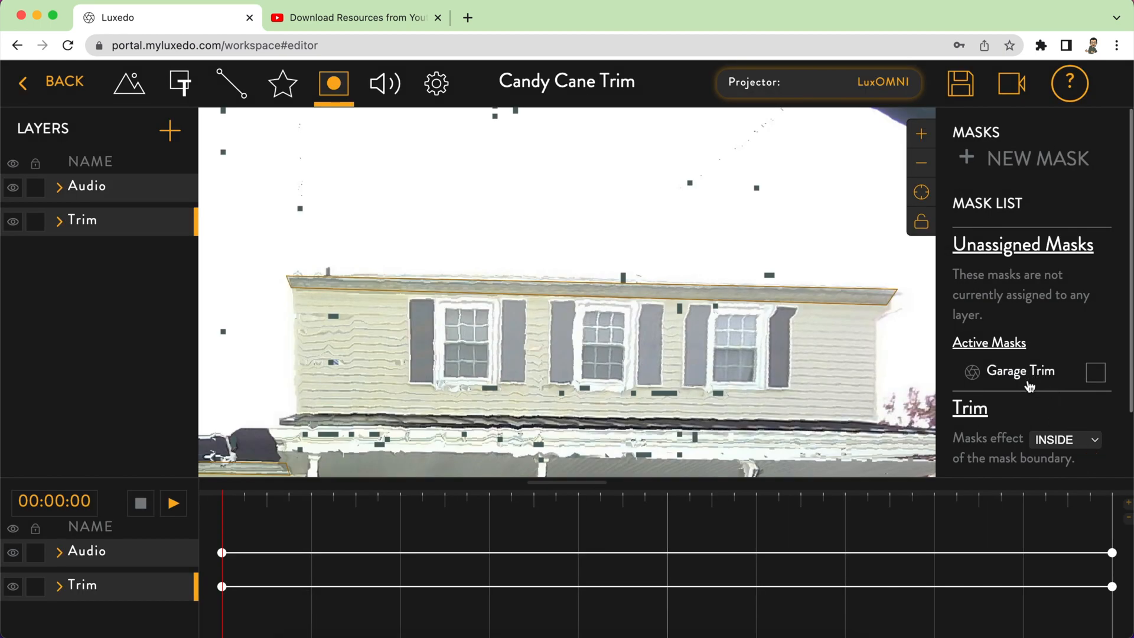
- Save the Garage Trim mask's details from the mask list
scroll(down, 3)
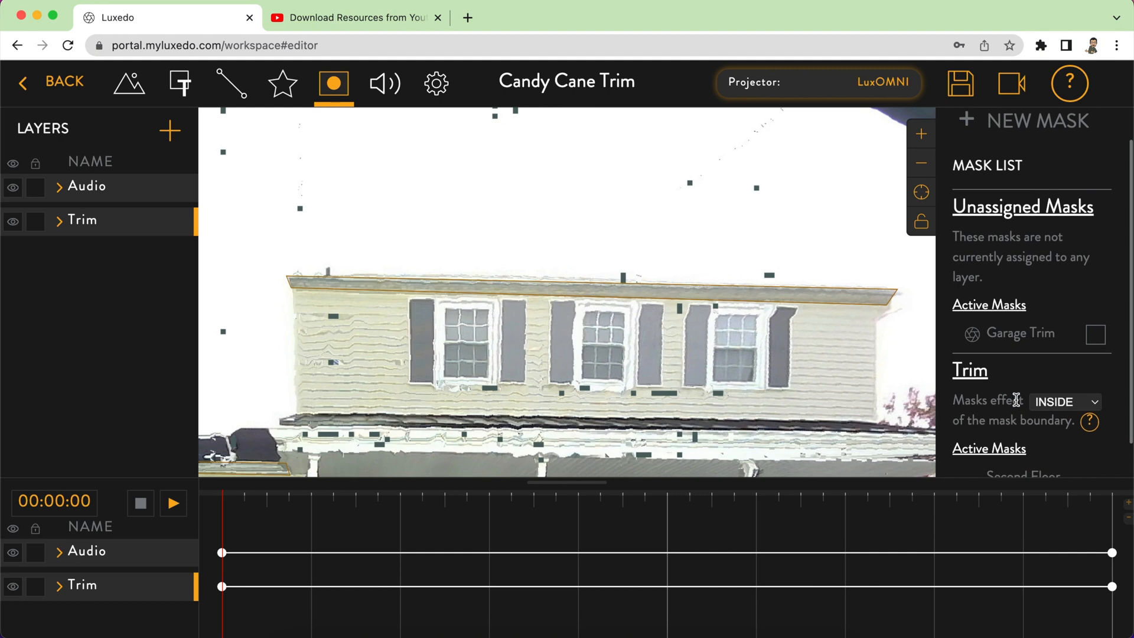
scroll(down, 3)
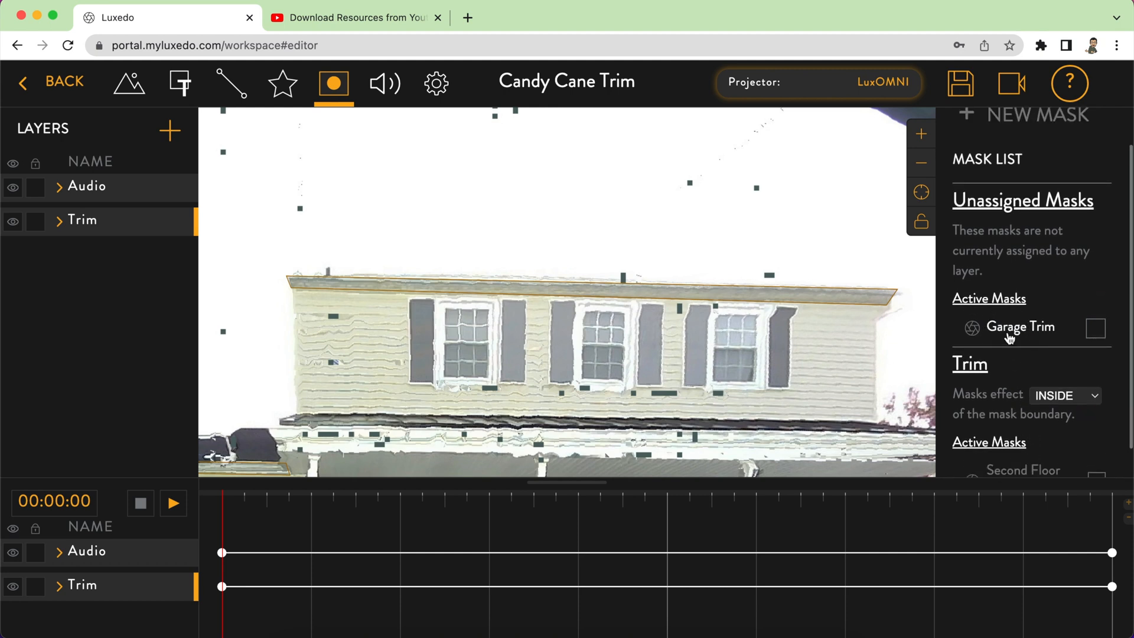
click(1021, 326)
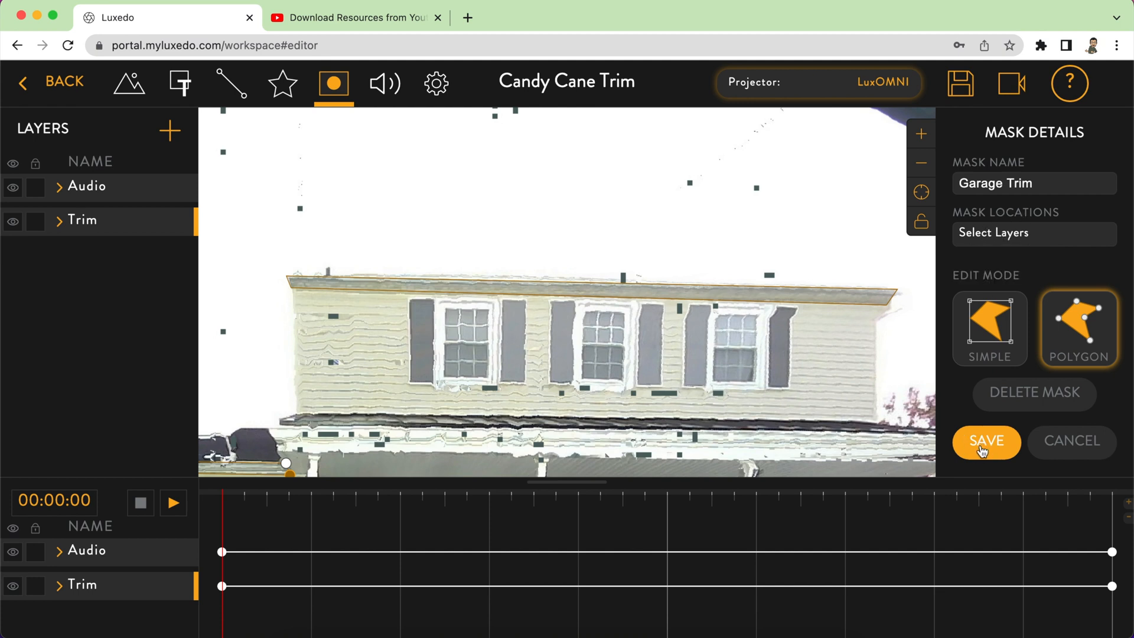
click(985, 442)
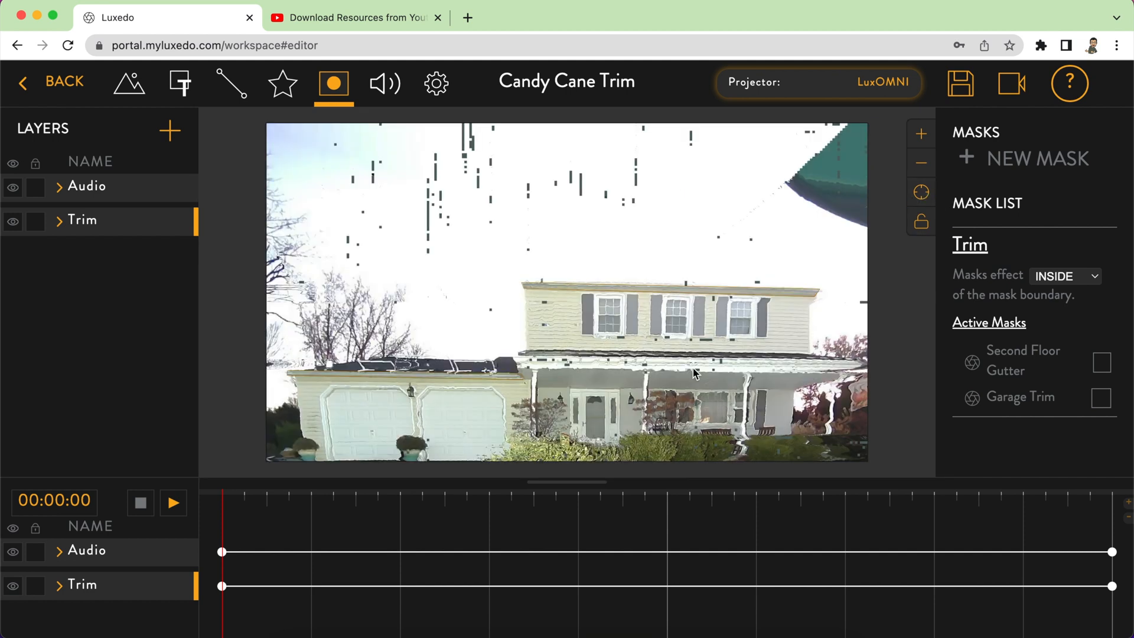
- Show the Trim layer's active masks, Second Floor Gutter and Garage Trim
click(1037, 158)
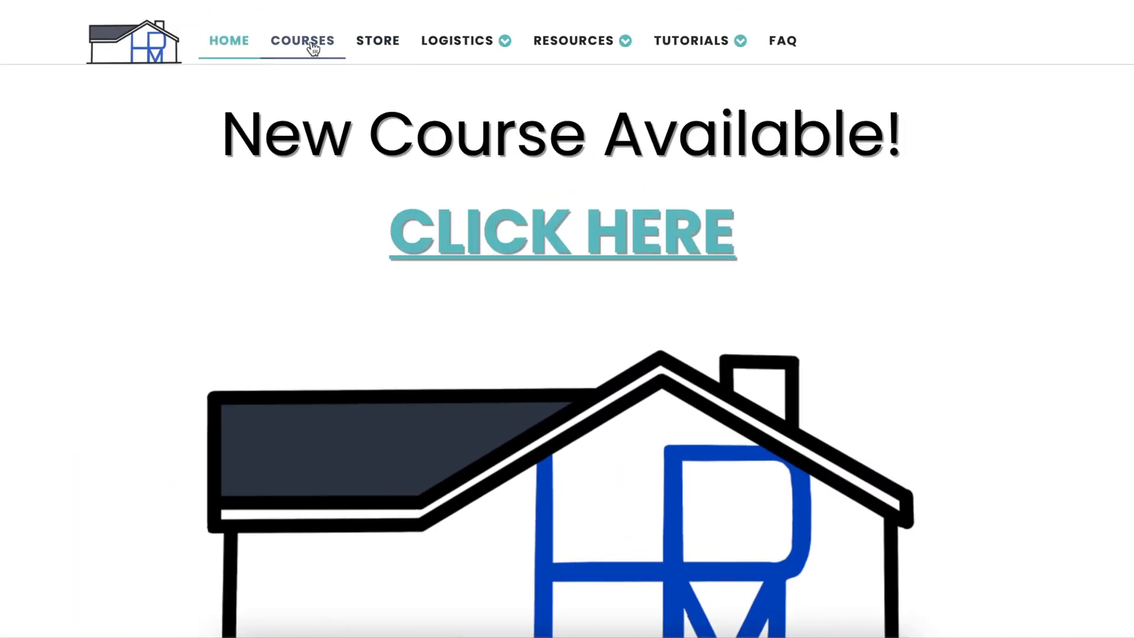
- Start the Residential Projection Mapping course from the Courses page
click(573, 40)
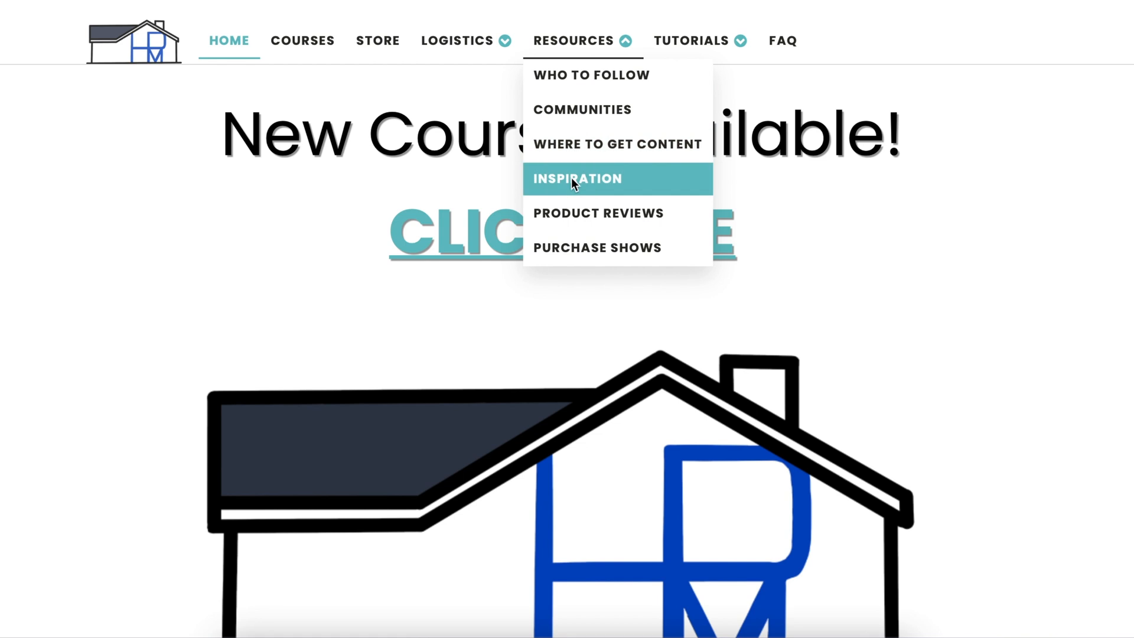
click(577, 178)
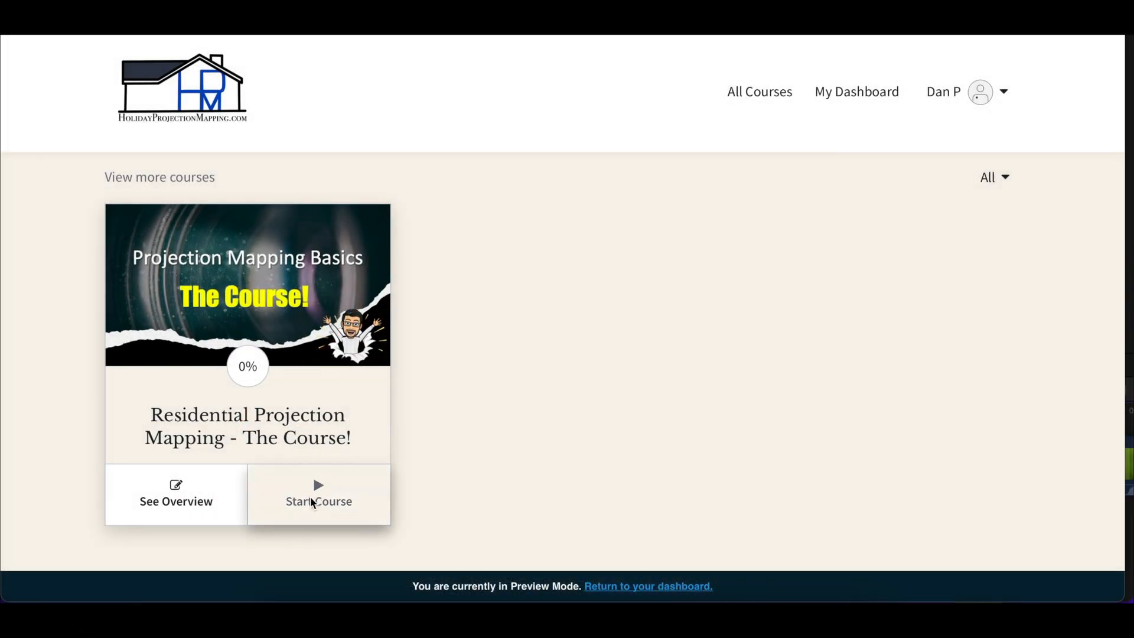
click(319, 501)
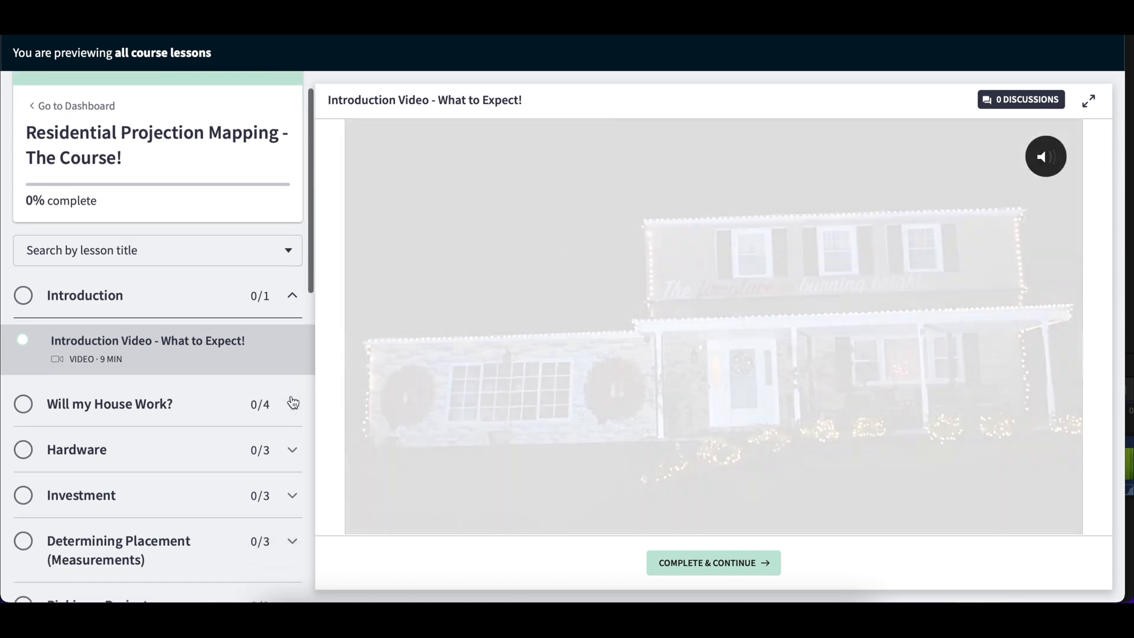
scroll(down, 3)
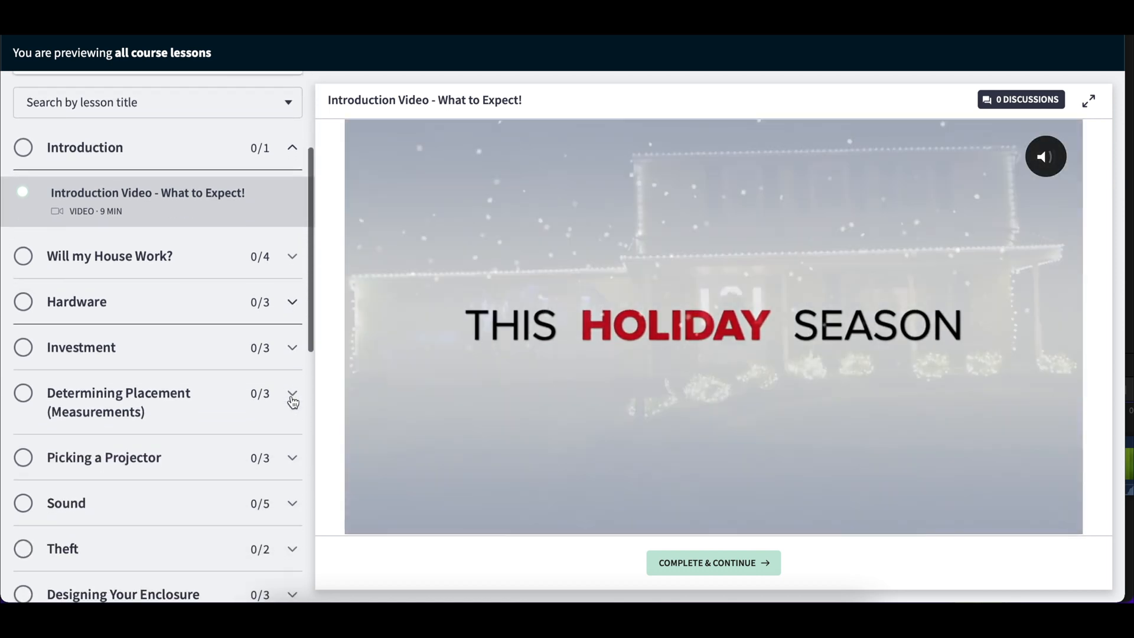
scroll(down, 3)
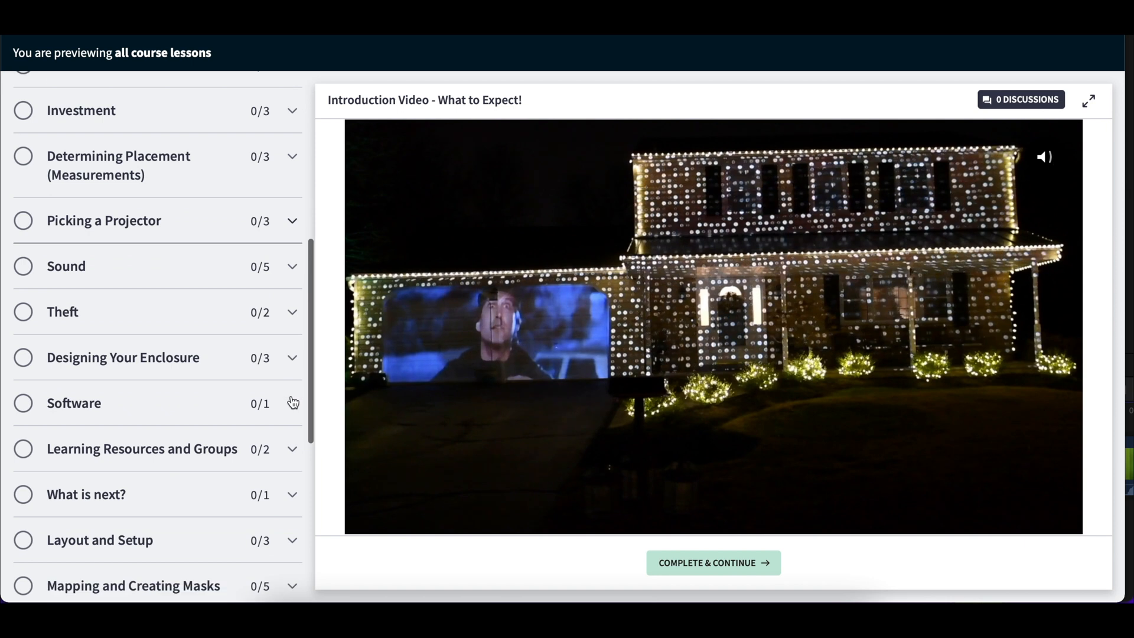
scroll(down, 3)
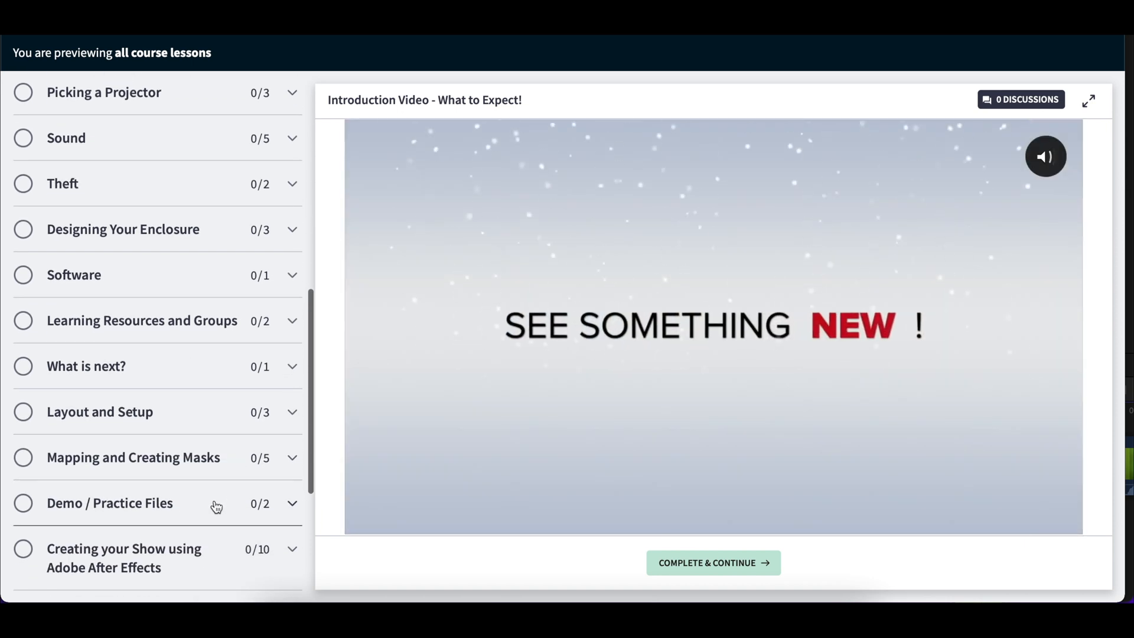
- Look over the Mask PNG Files downloads, then play the Mapping your House lesson
click(110, 503)
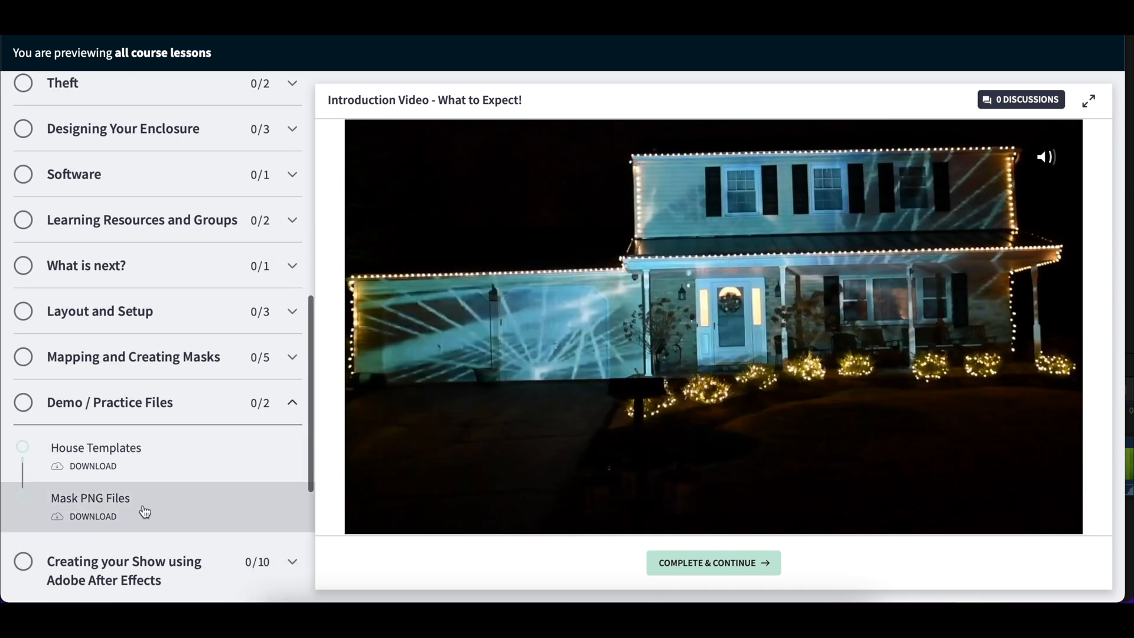
click(90, 498)
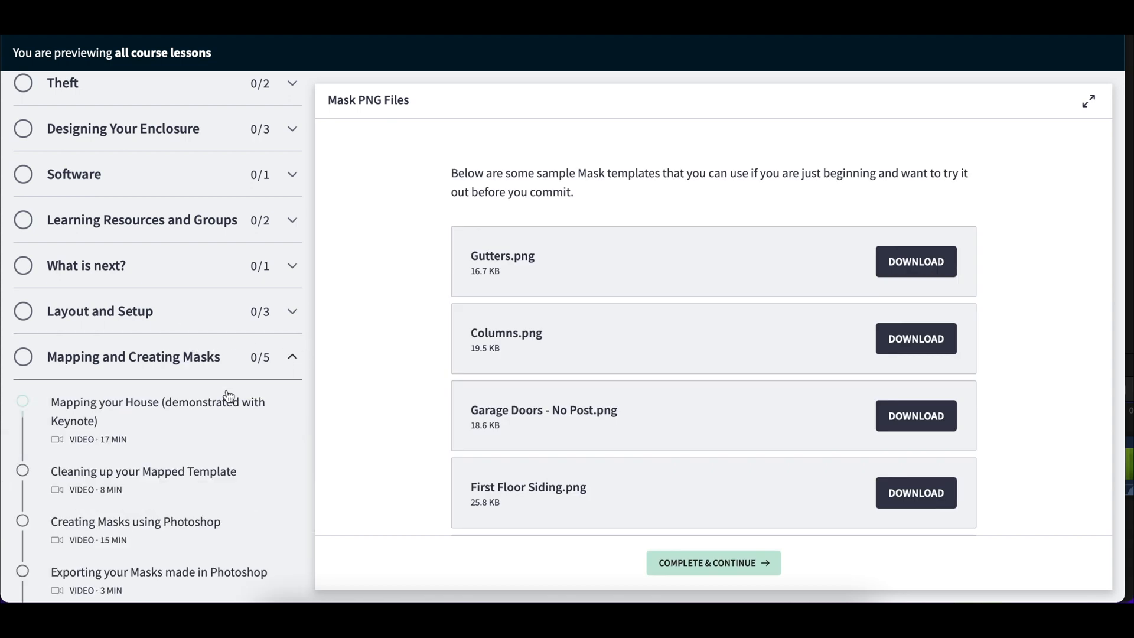
click(155, 412)
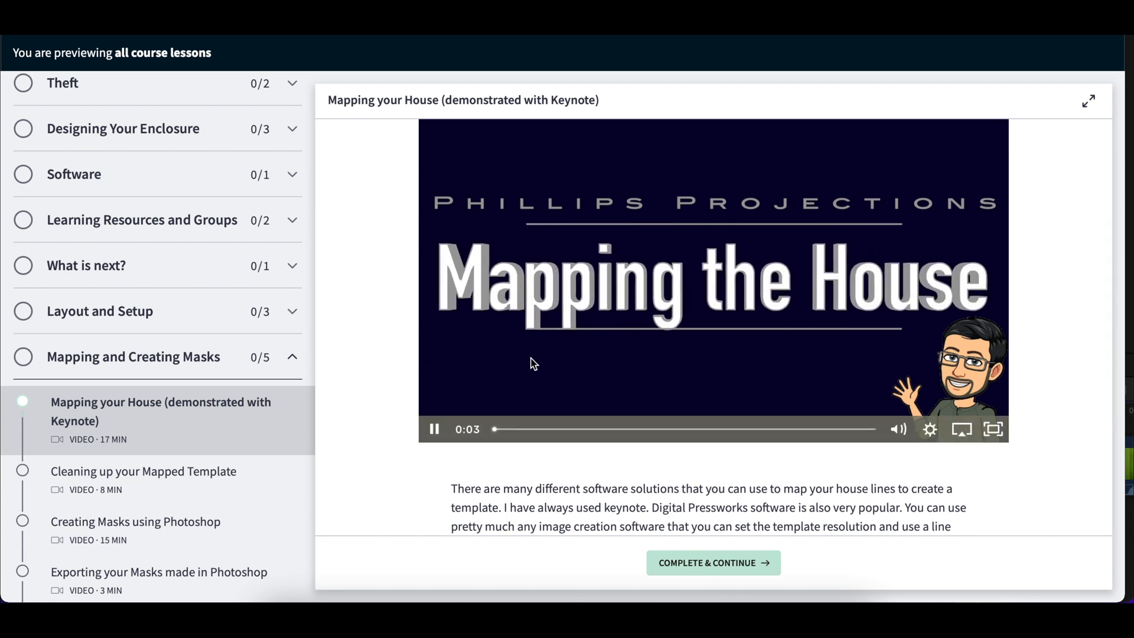
click(434, 429)
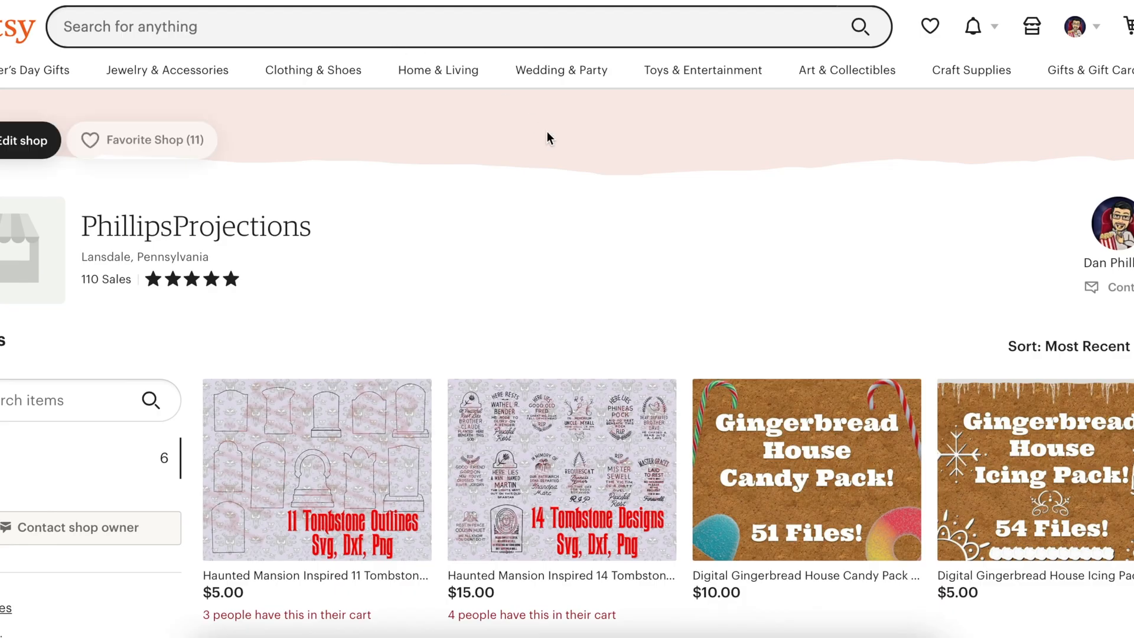
- Open the Digital Gingerbread House Icing Pack listing in the PhillipsProjections shop
scroll(down, 3)
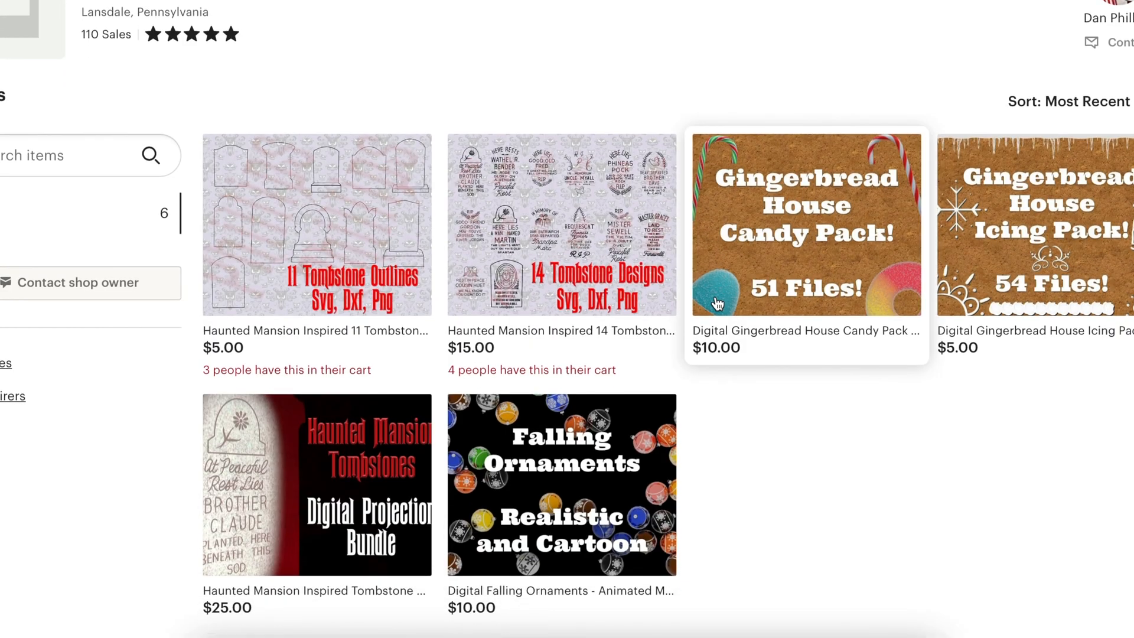
click(1034, 222)
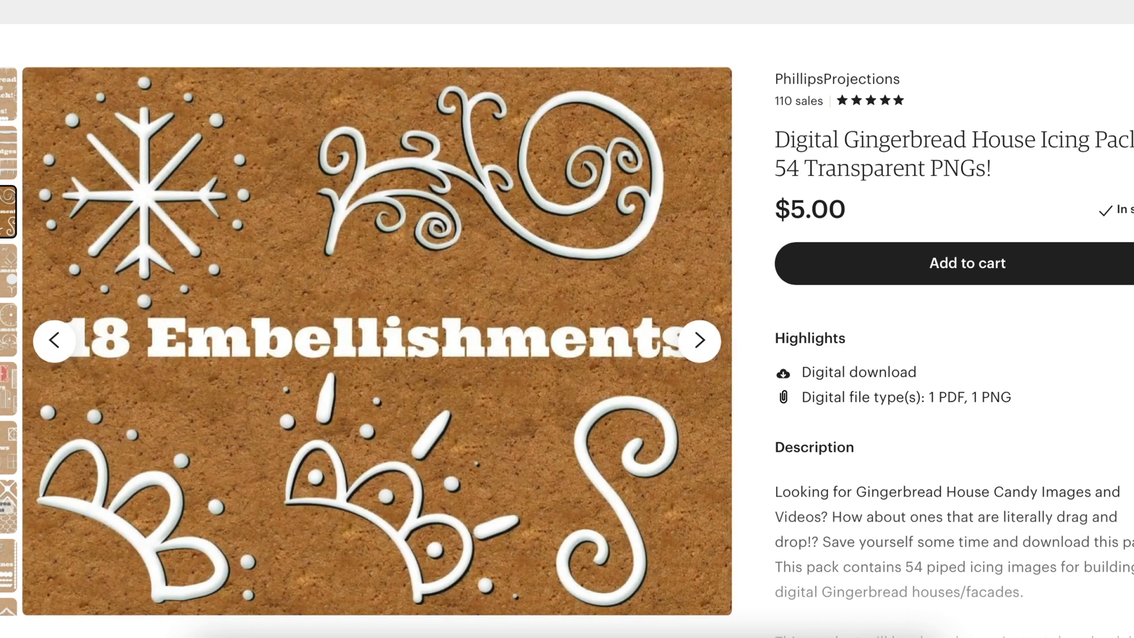
click(699, 340)
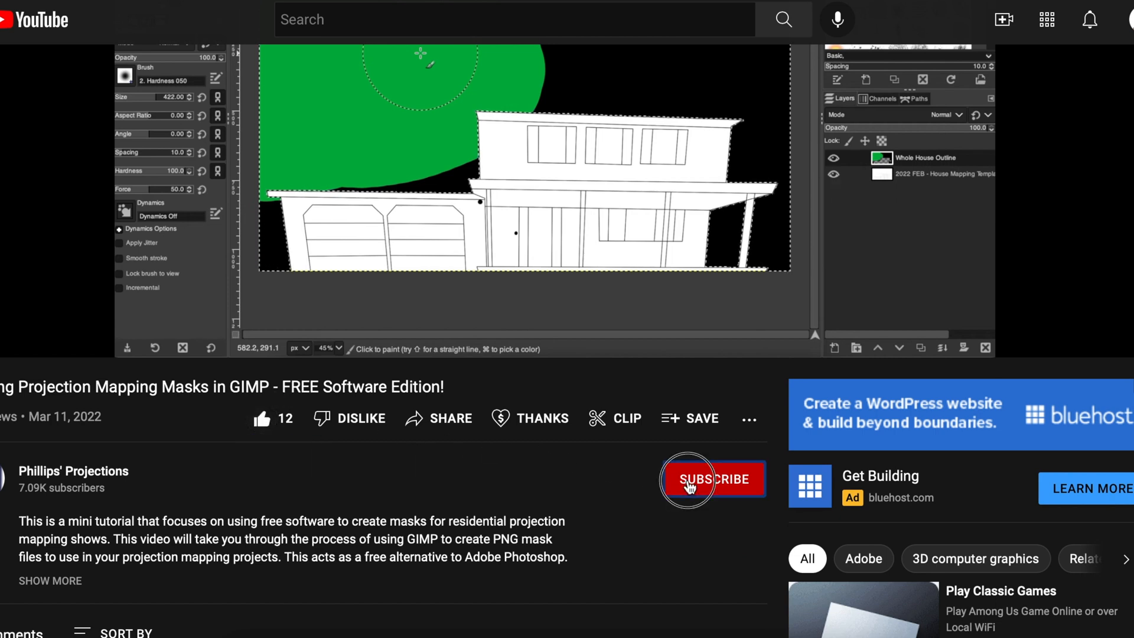
- Subscribe to the channel of the GIMP projection masks video
click(711, 478)
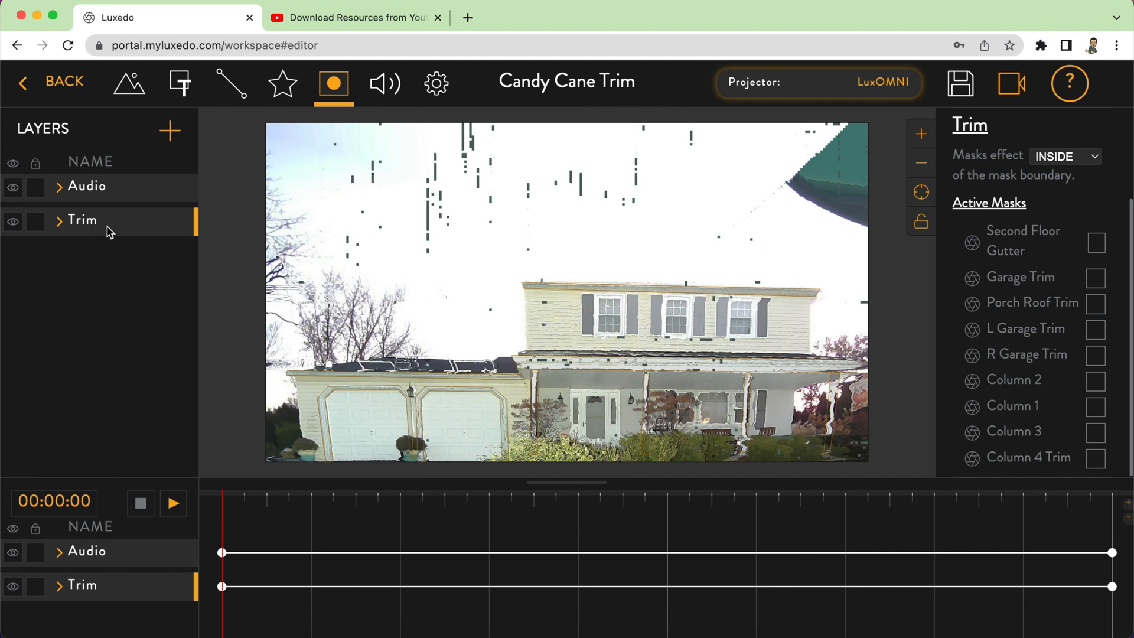
mouse_move(128, 83)
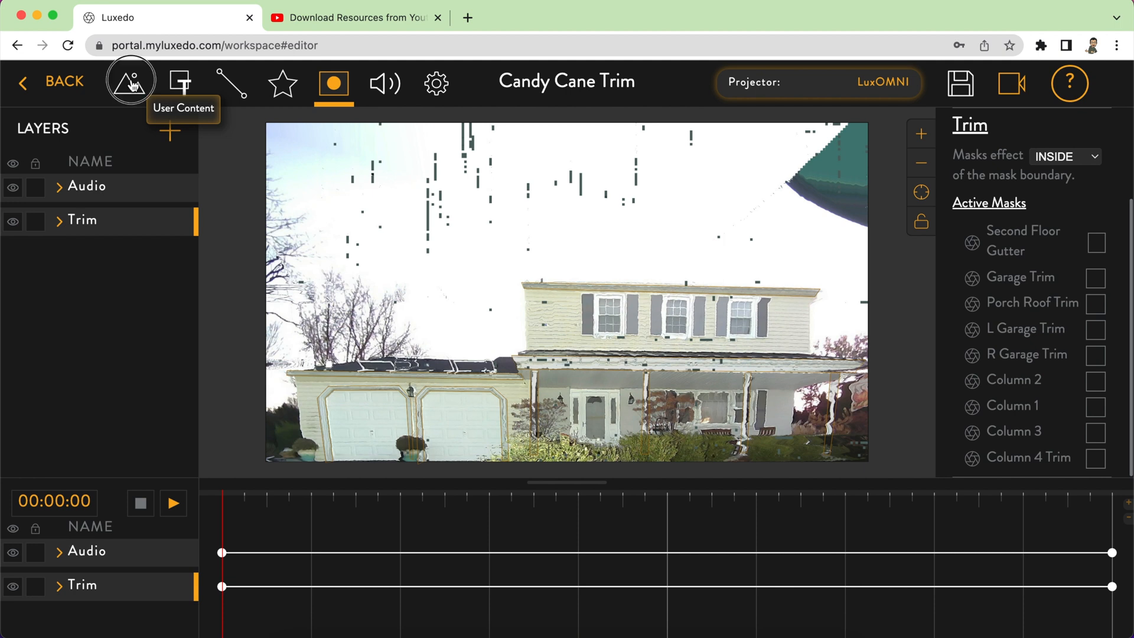
- Browse Public Media to the Phillips striped trim folder with red-and-white and red-and-green clips
click(129, 82)
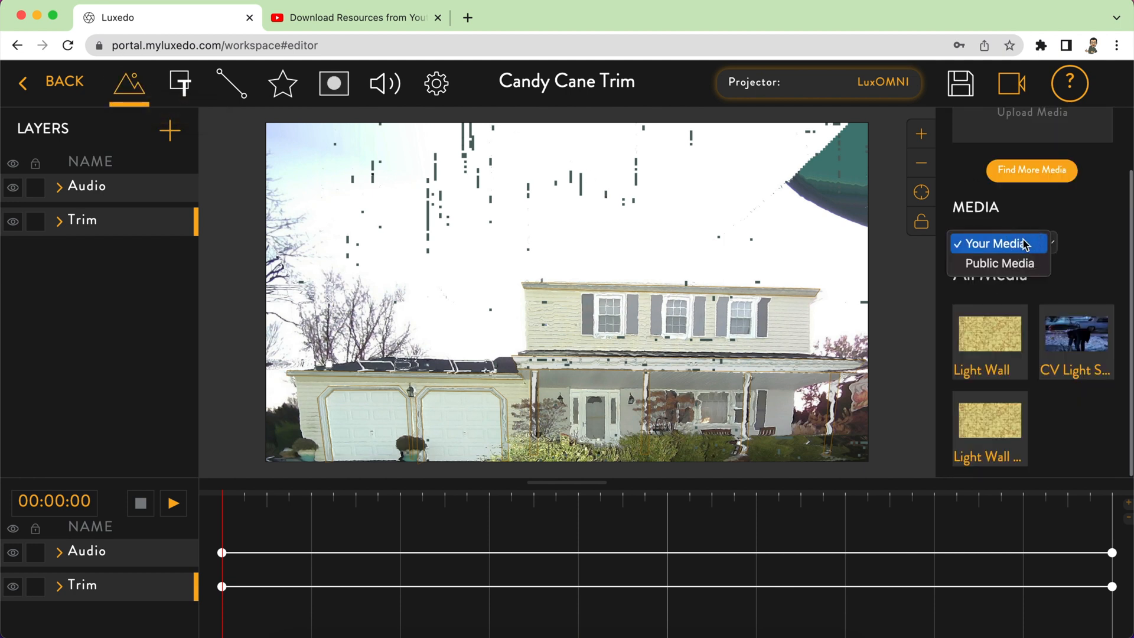
click(998, 263)
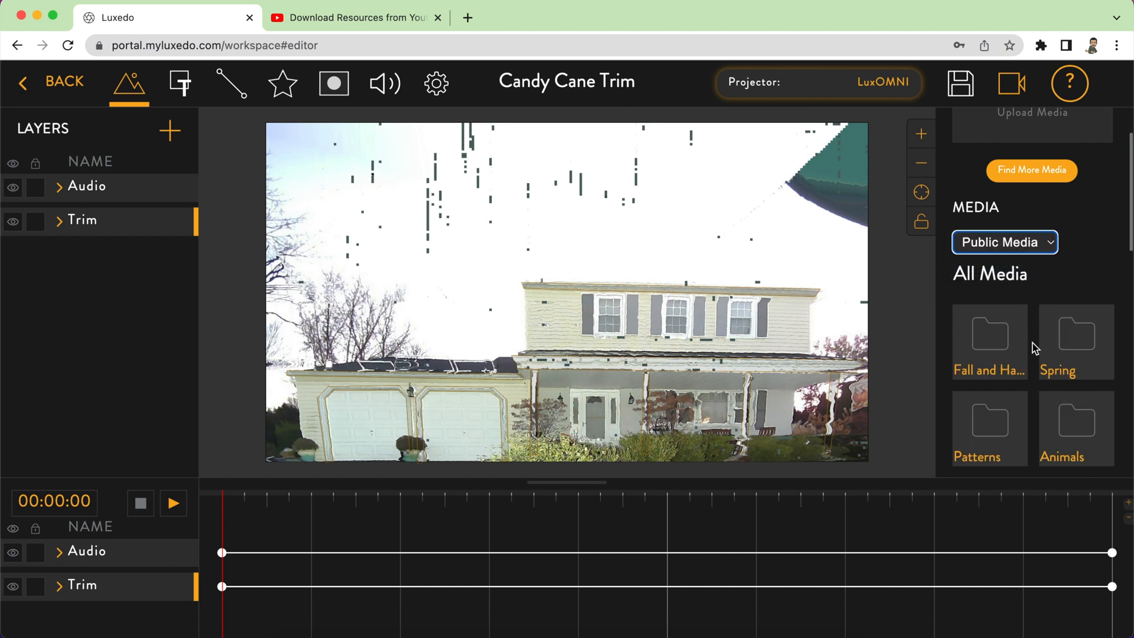
scroll(down, 3)
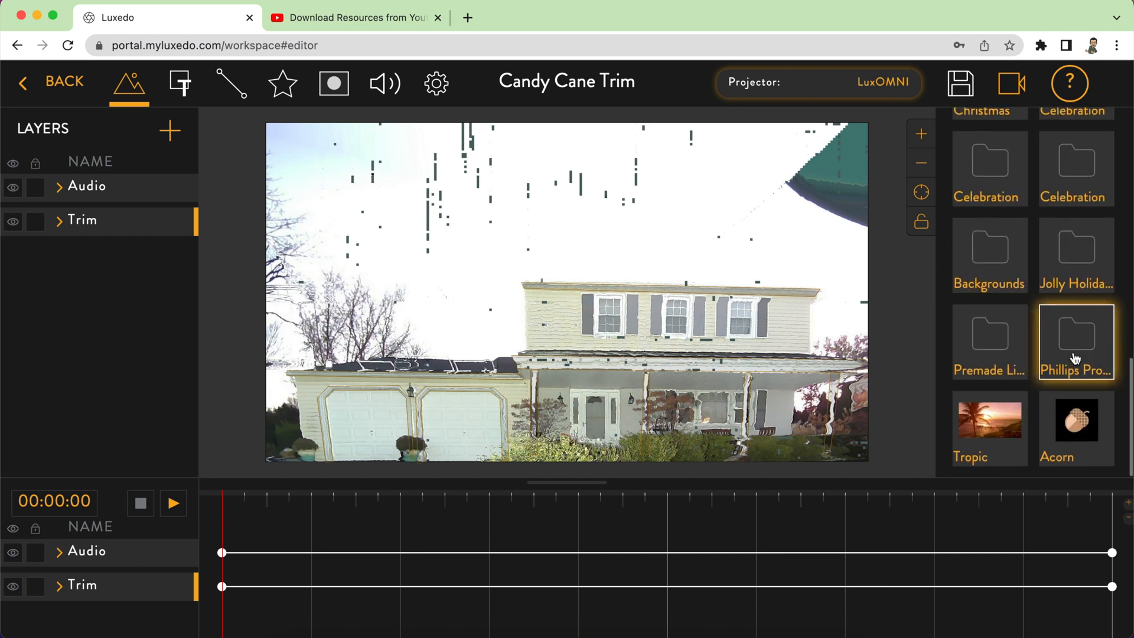
click(1074, 344)
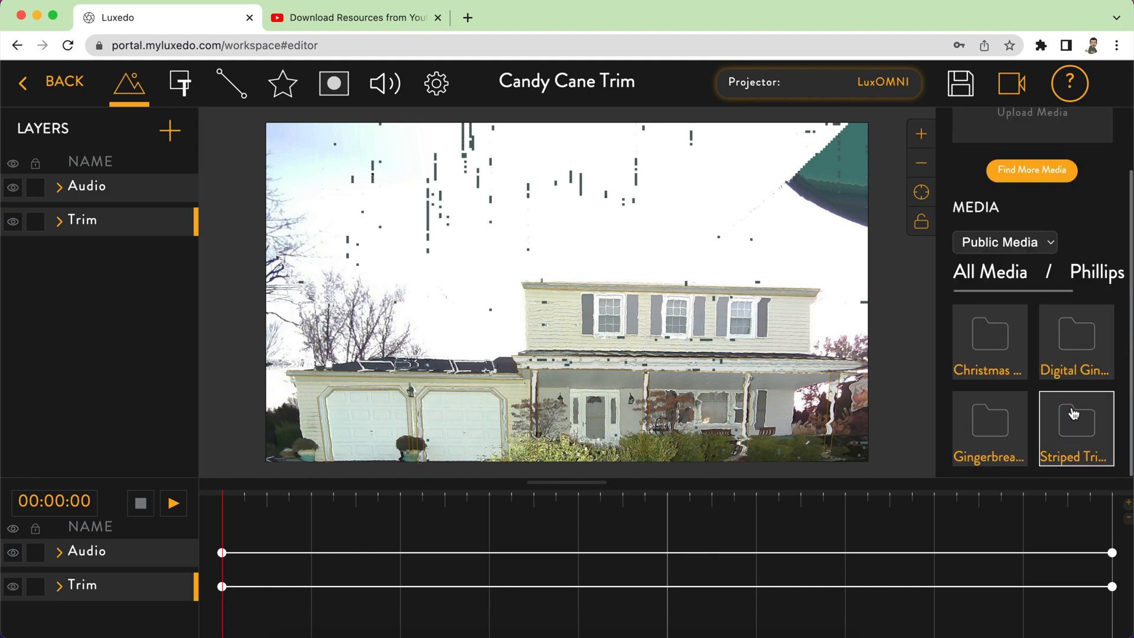
click(1075, 421)
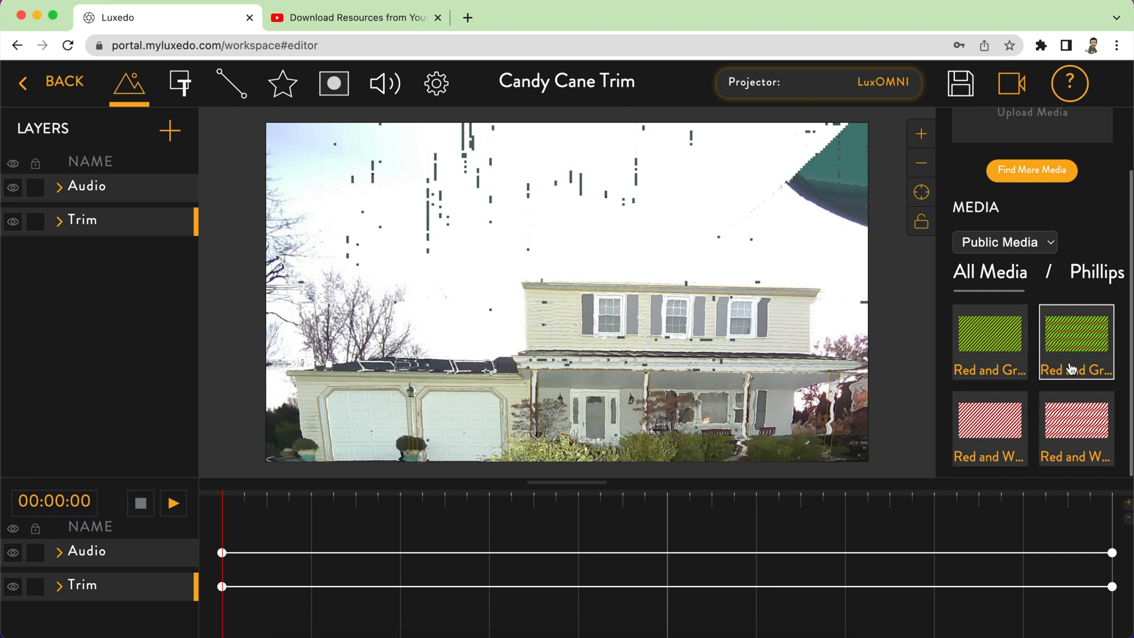
click(990, 428)
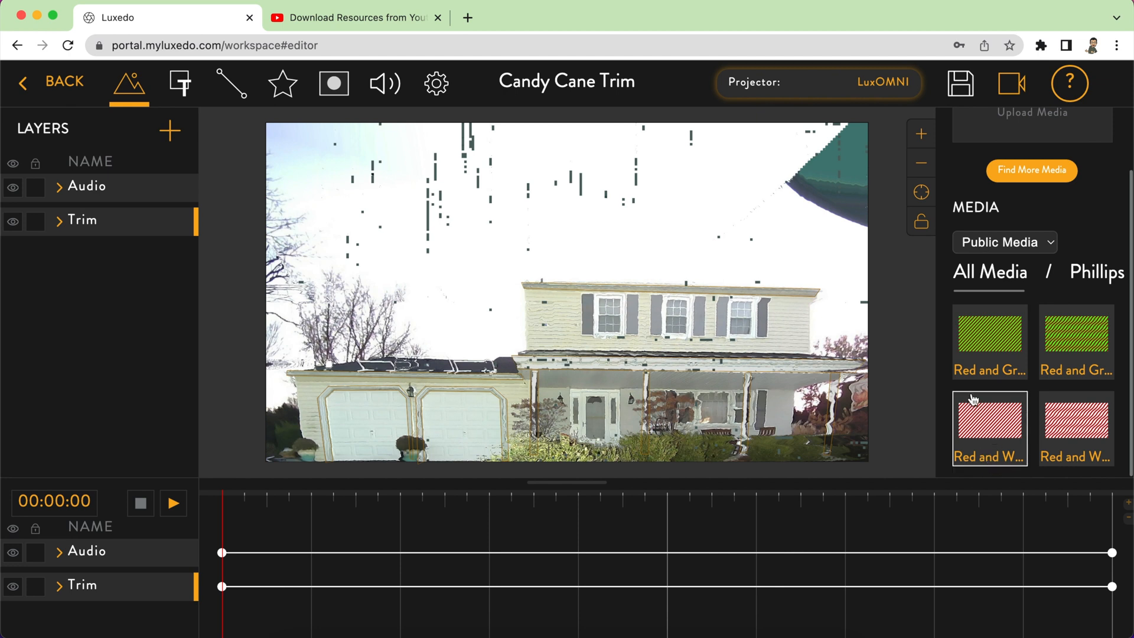
click(988, 341)
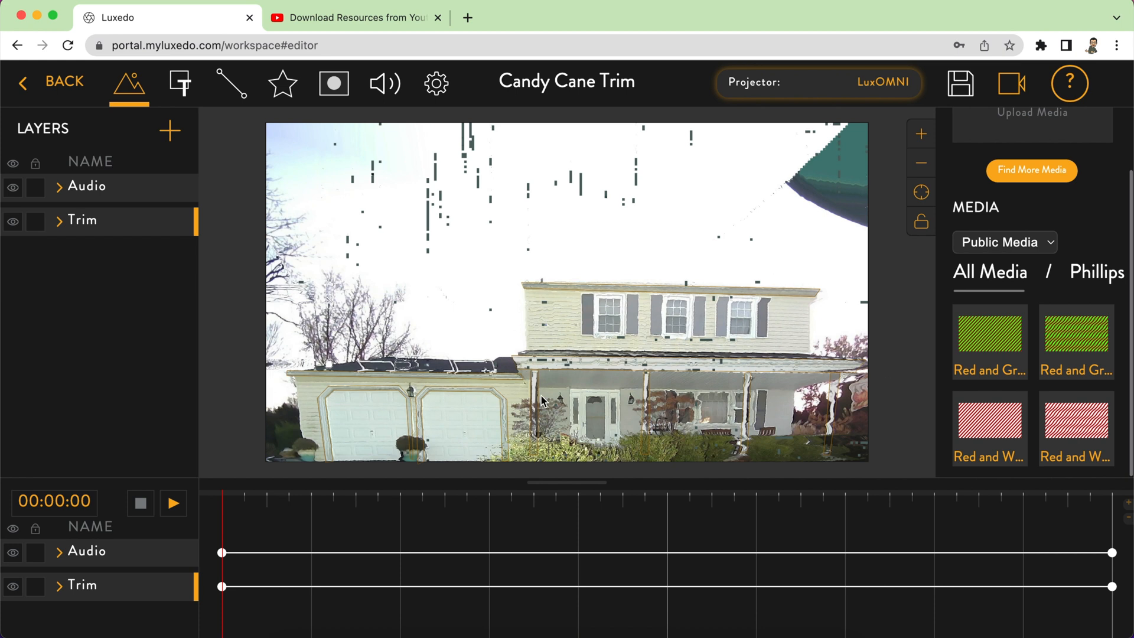
mouse_move(949, 406)
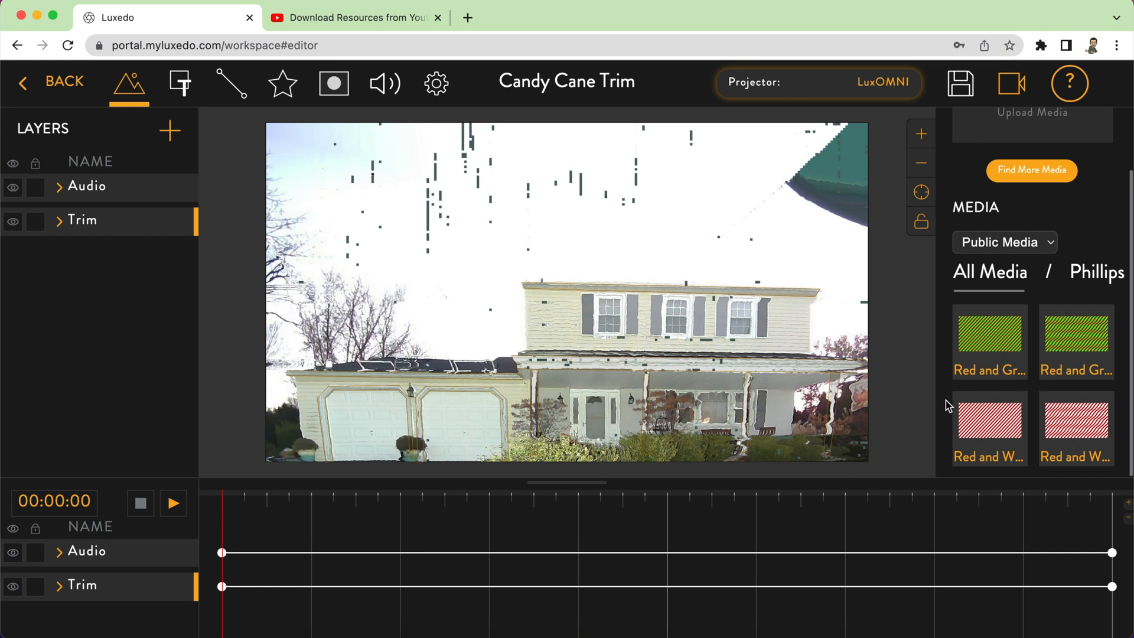
click(1076, 428)
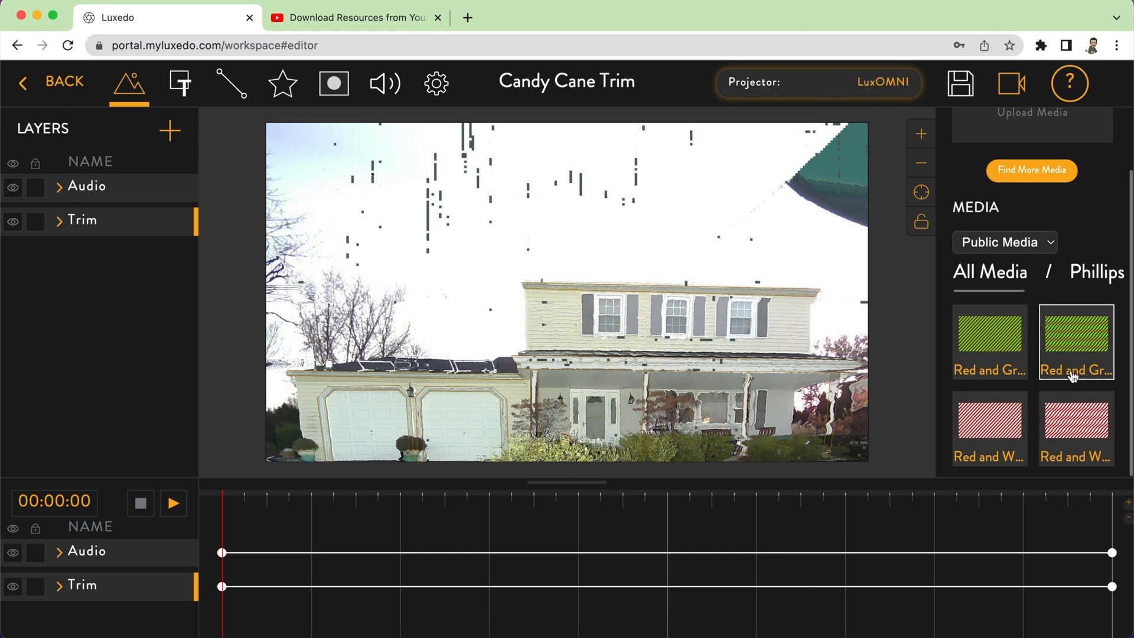
click(1075, 428)
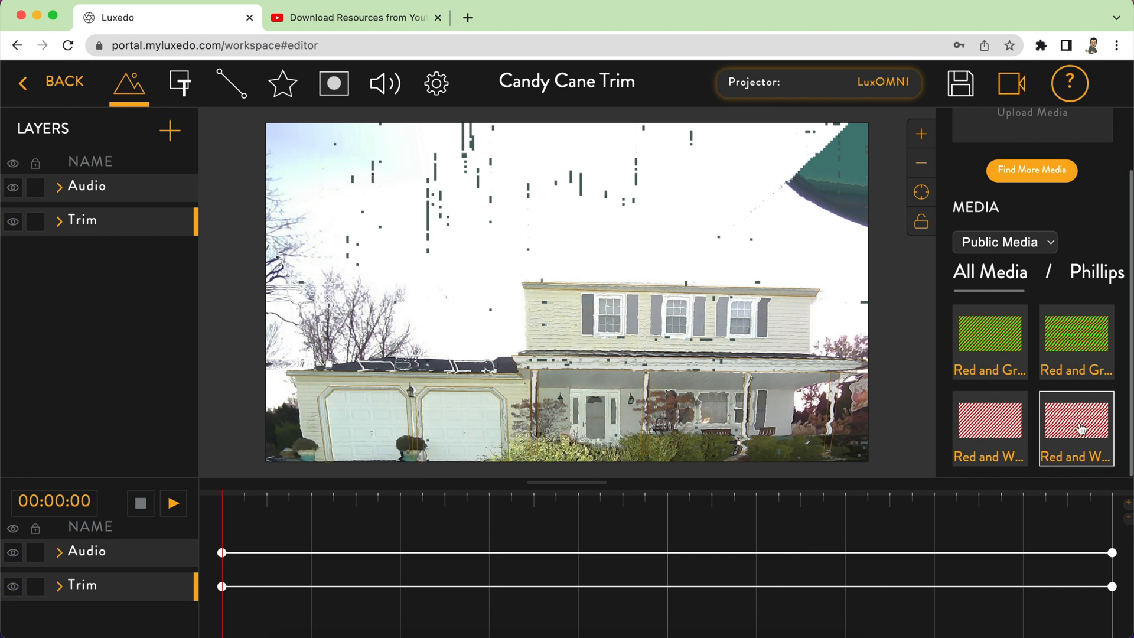
mouse_move(626, 399)
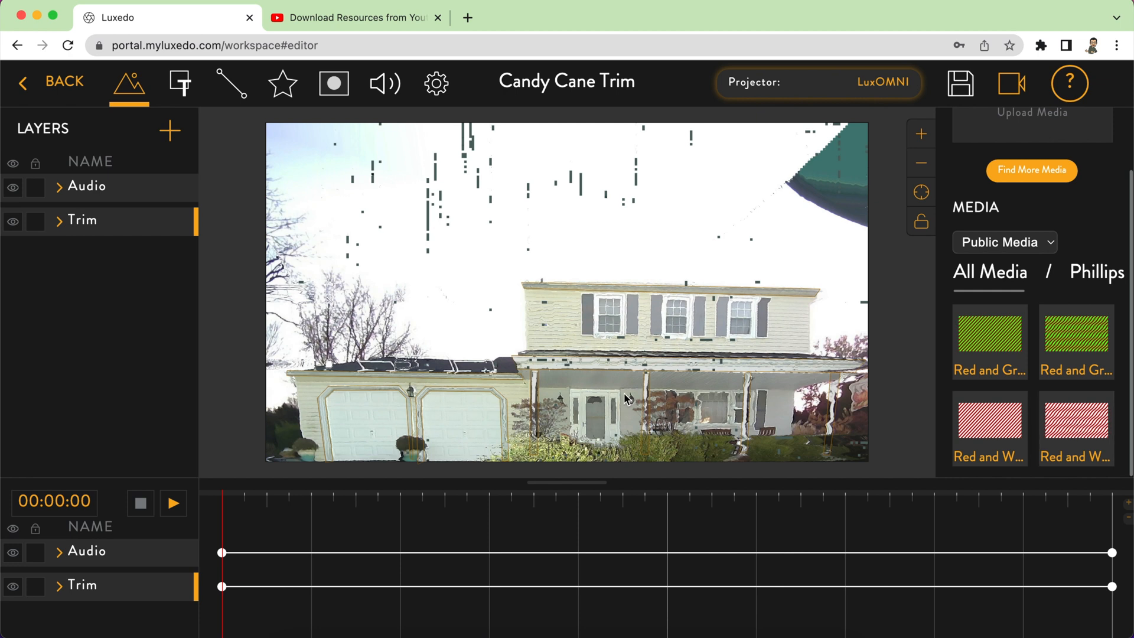
mouse_move(442, 451)
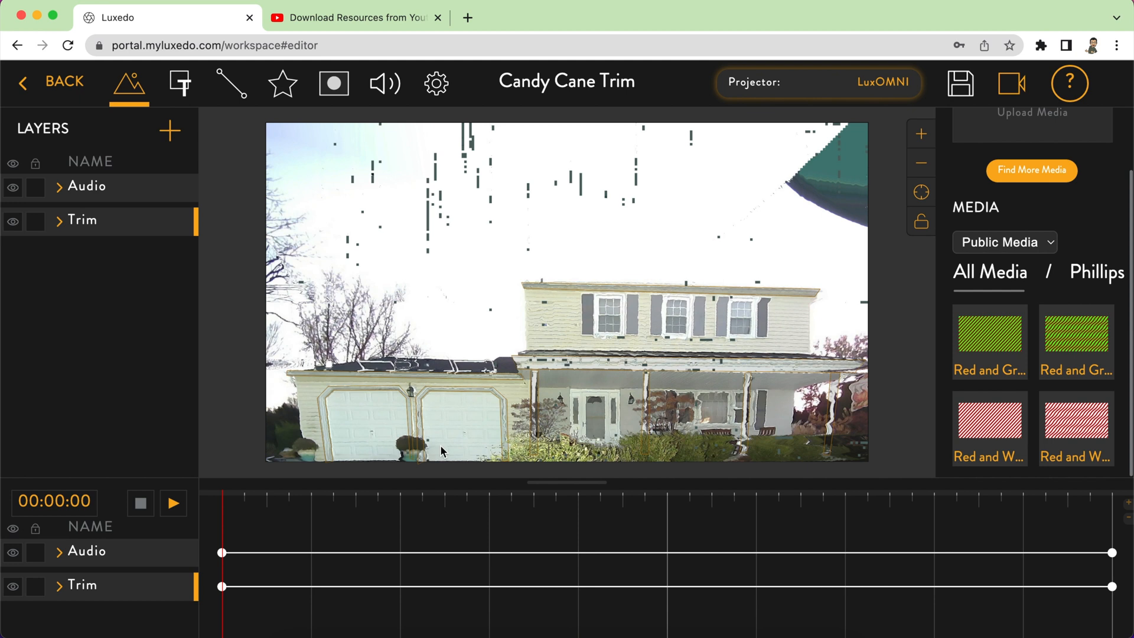
mouse_move(492, 460)
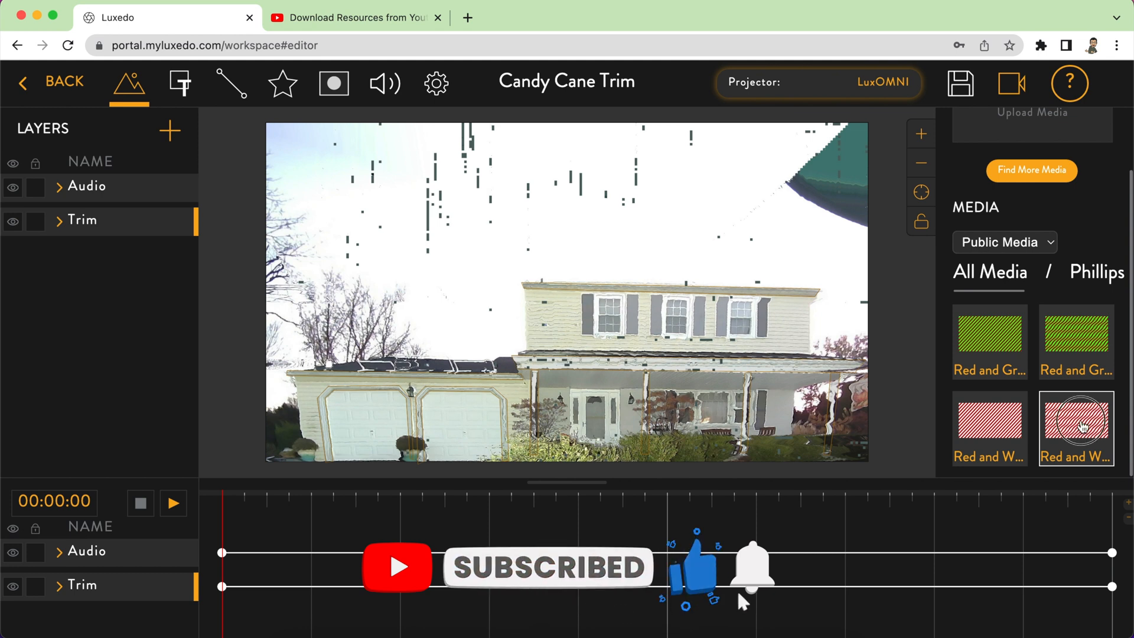
- Add the red-and-white stripe video to the Trim layer, keeping the scene length unchanged
click(1076, 427)
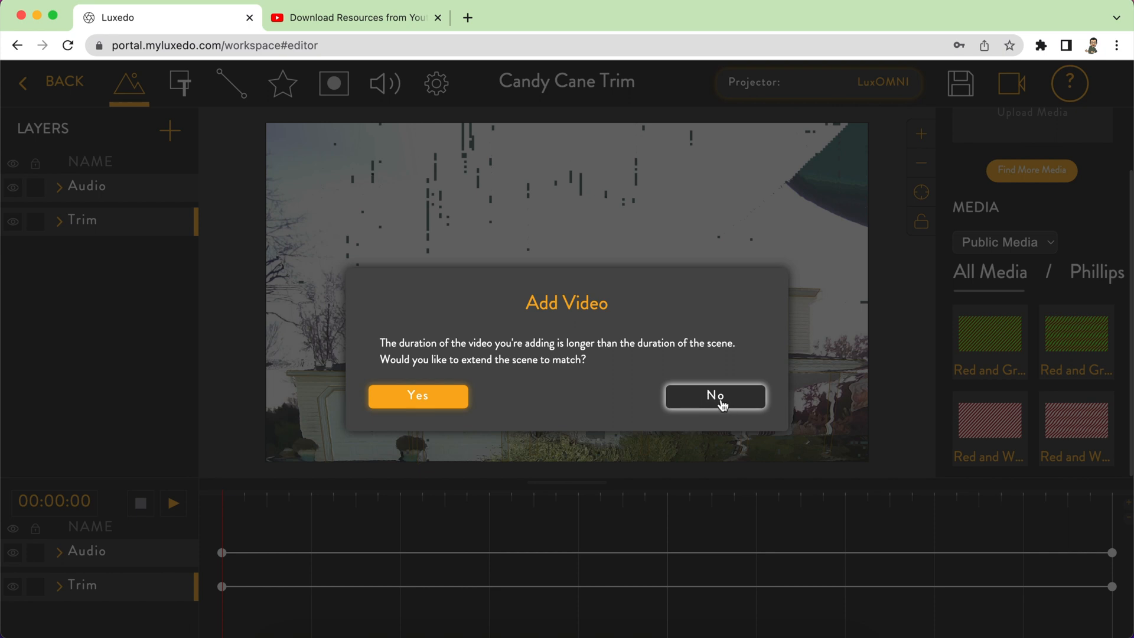
click(714, 396)
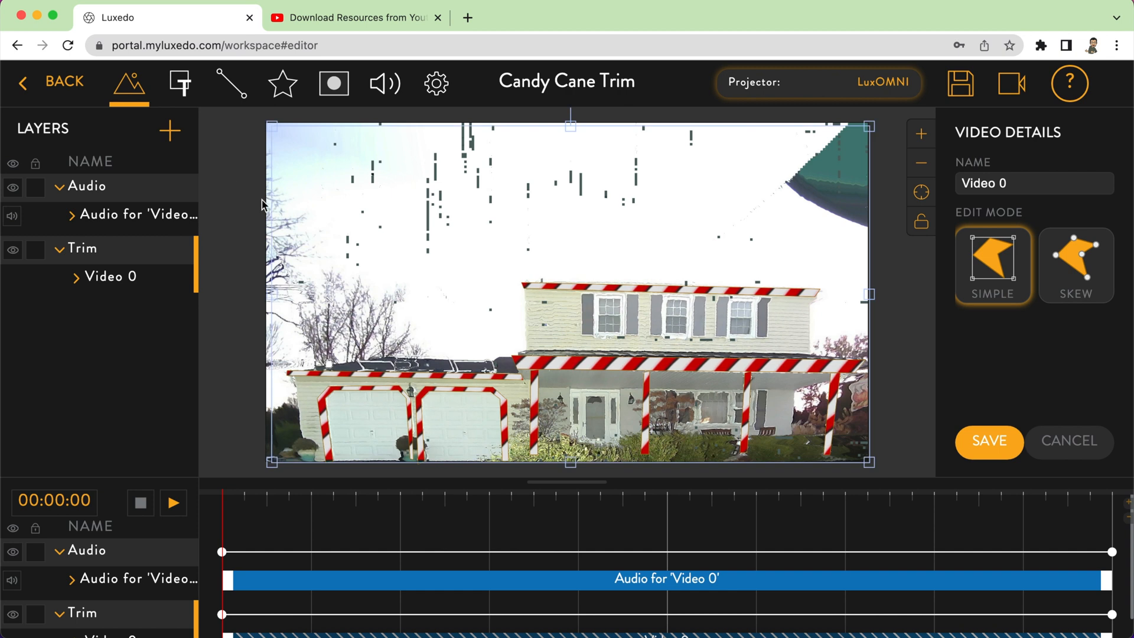
mouse_move(776, 202)
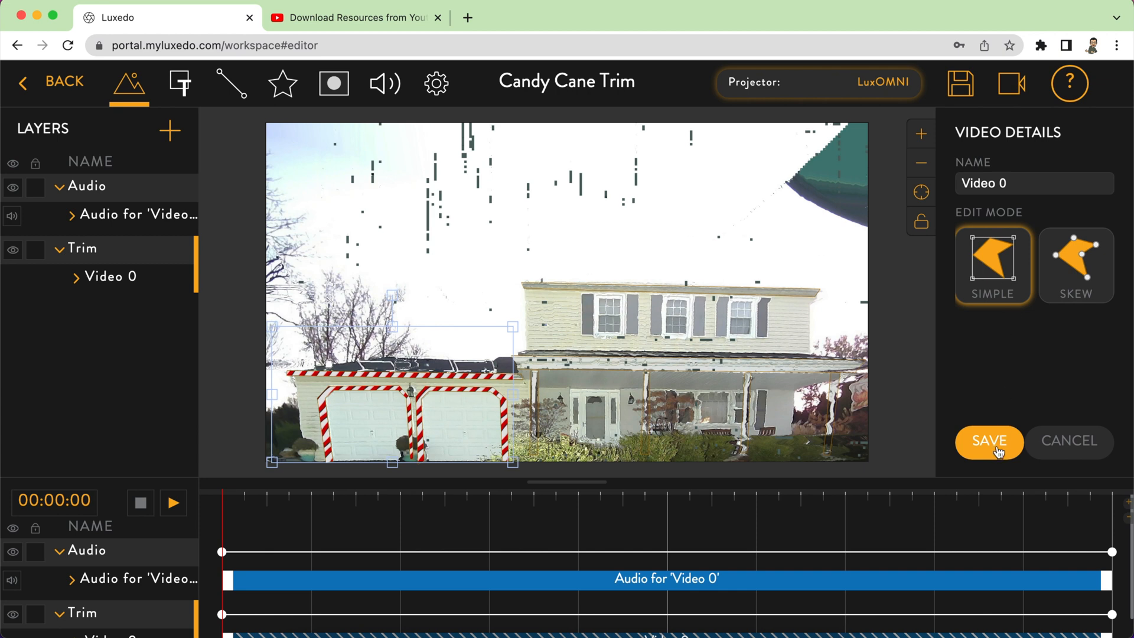
- Save the garage stripes, then add the Red and White video from Public Media, keeping scene length
click(988, 441)
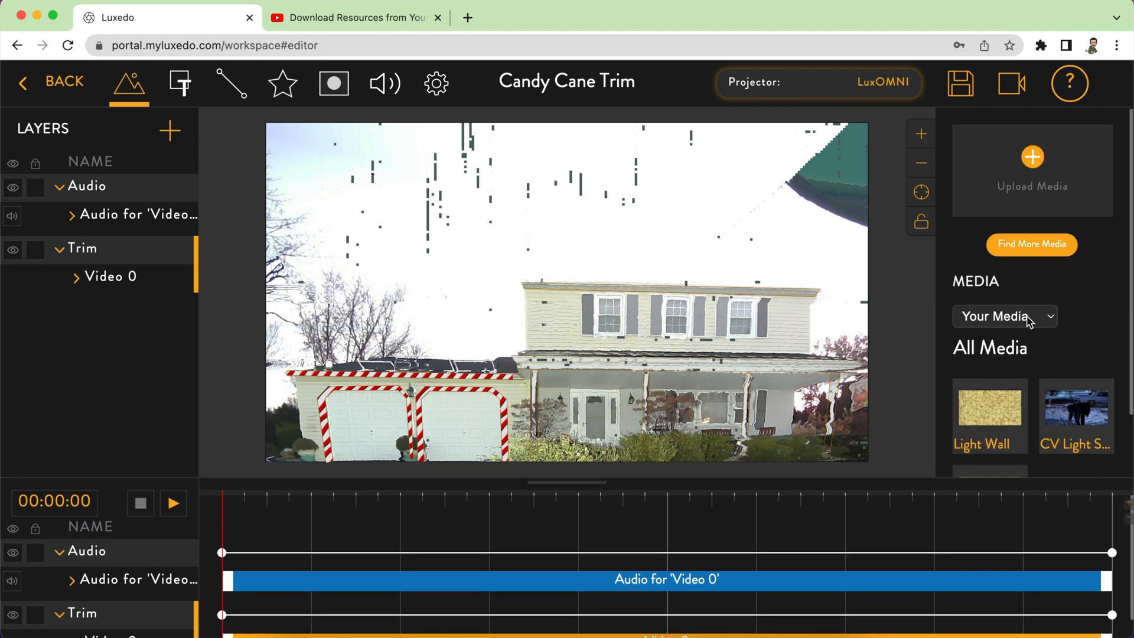
click(1004, 316)
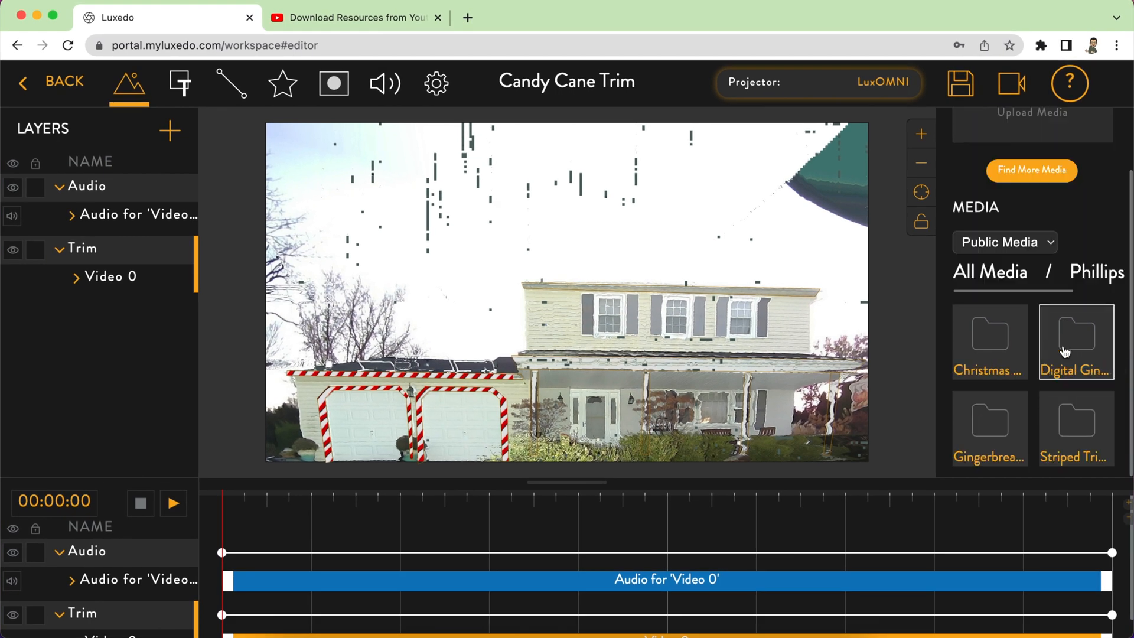
click(1073, 340)
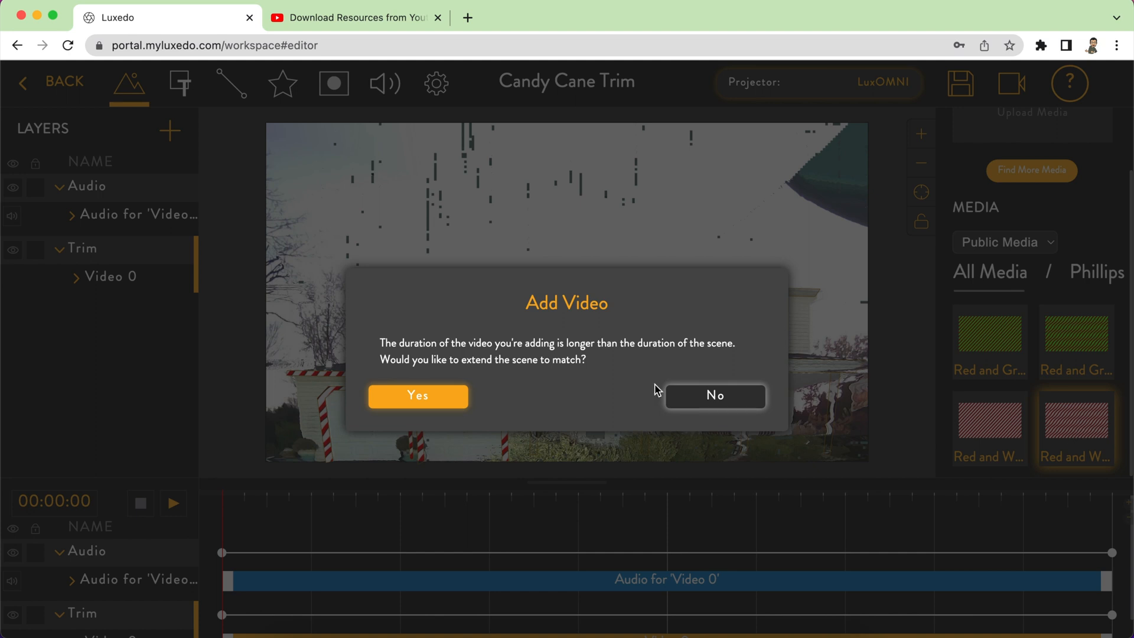
click(418, 396)
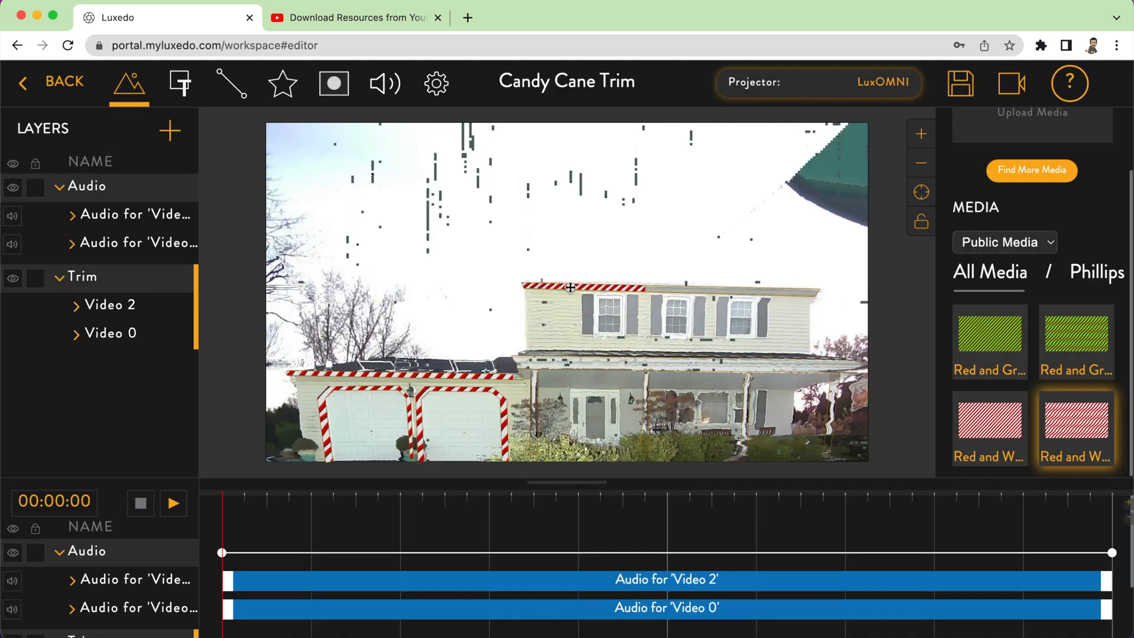
- Enlarge Video 2 and position it over the second-floor gutter and porch trim
click(568, 286)
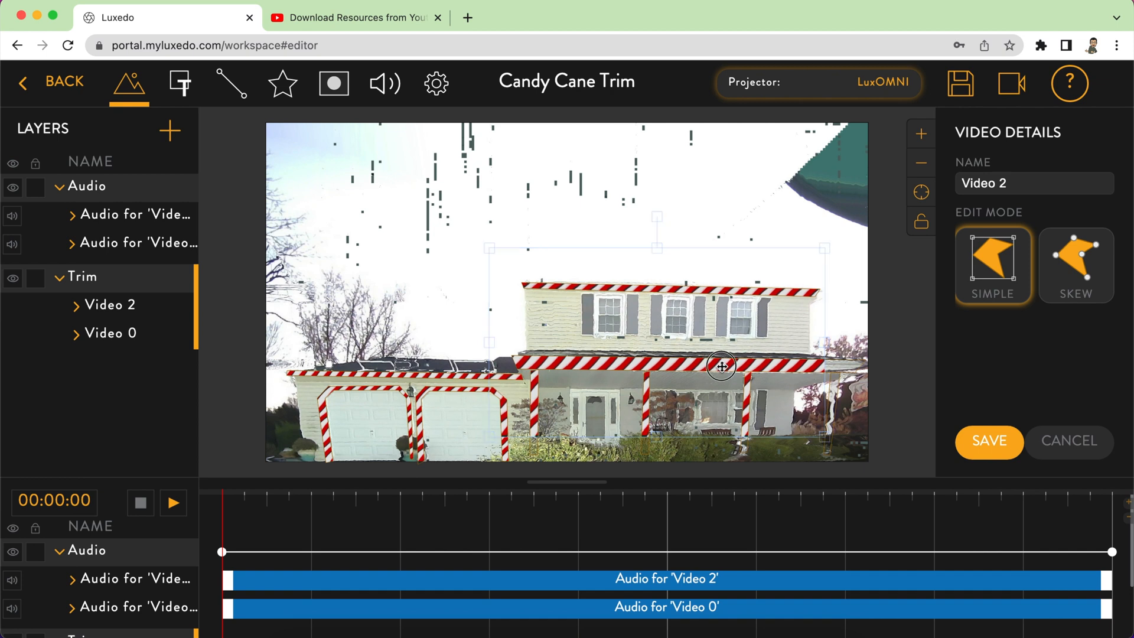
drag(721, 366, 740, 386)
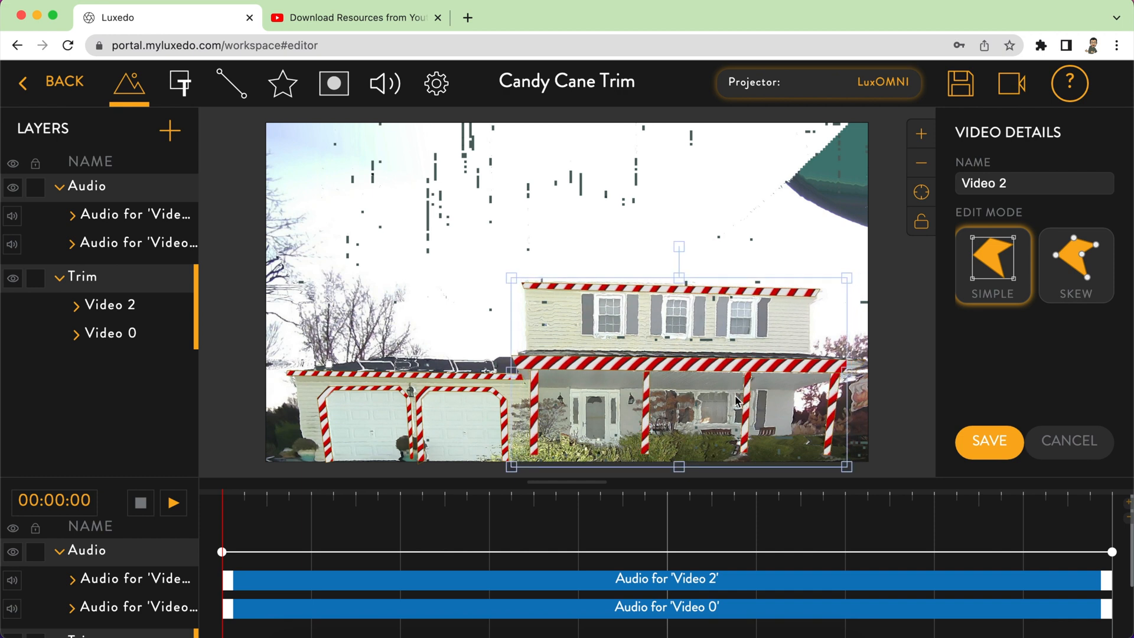
drag(844, 374, 861, 374)
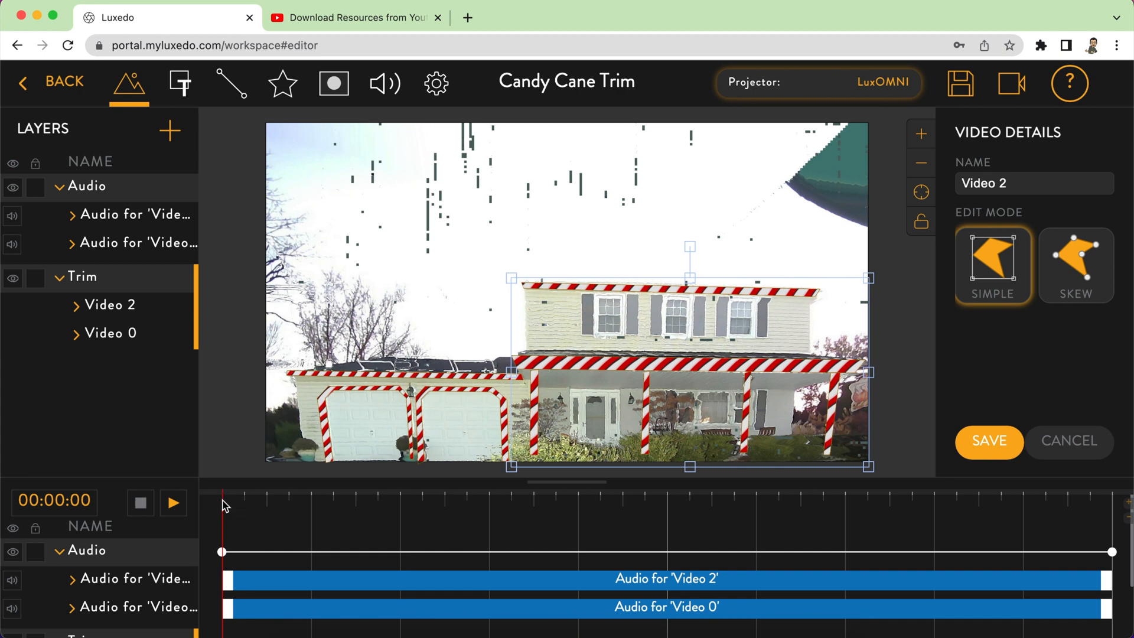
- Deselect Video 2 and repeatedly play and pause the Candy Cane Trim preview
click(173, 503)
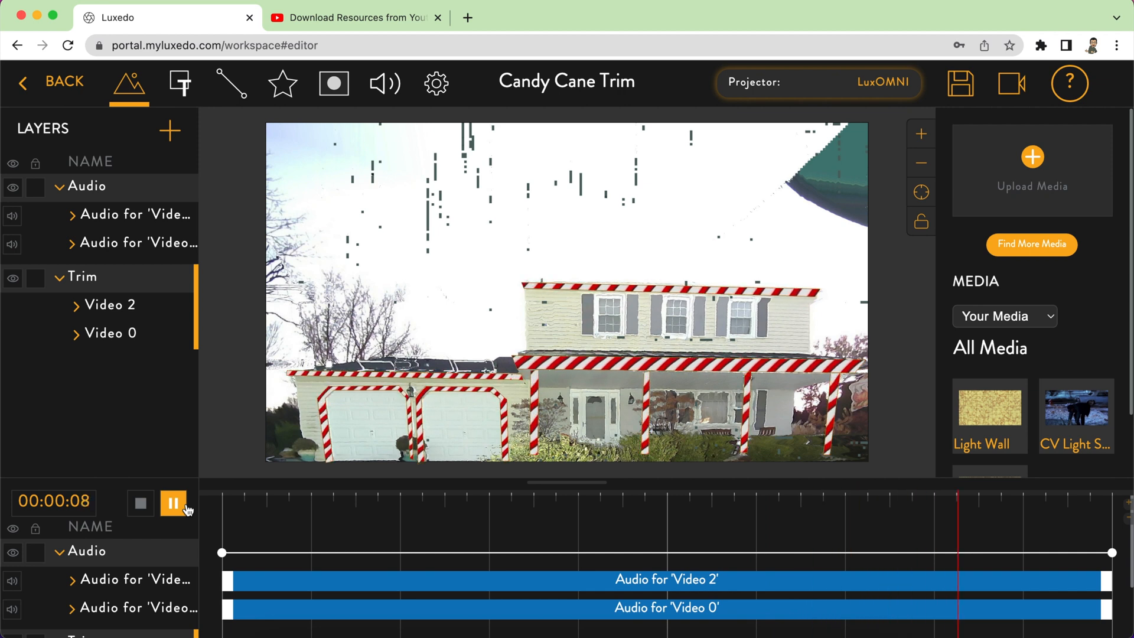
click(139, 503)
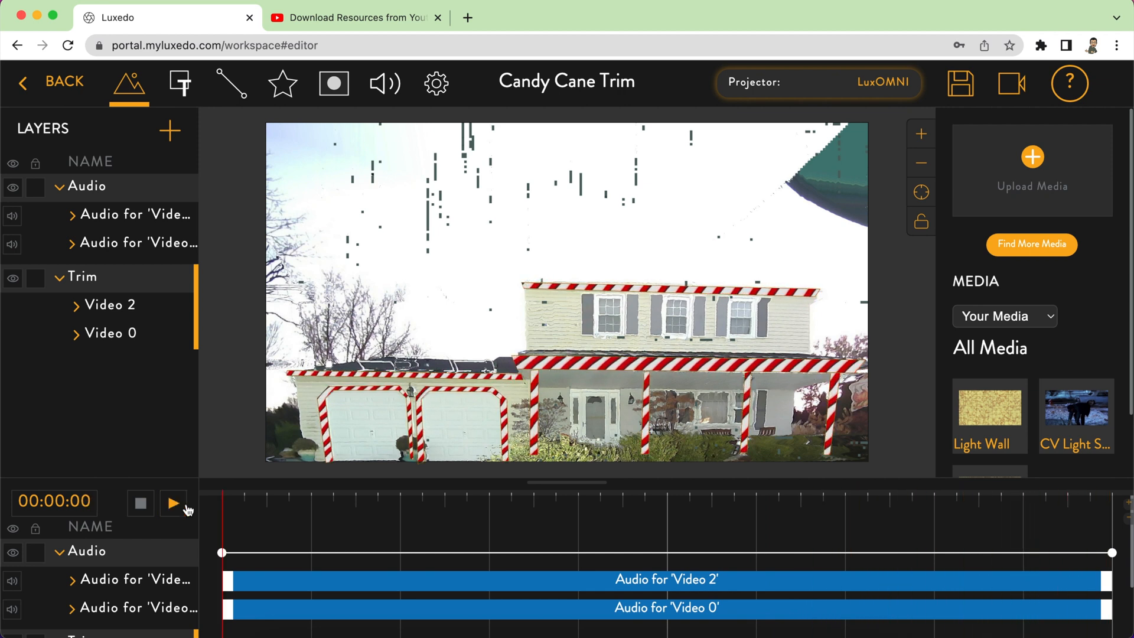
click(171, 502)
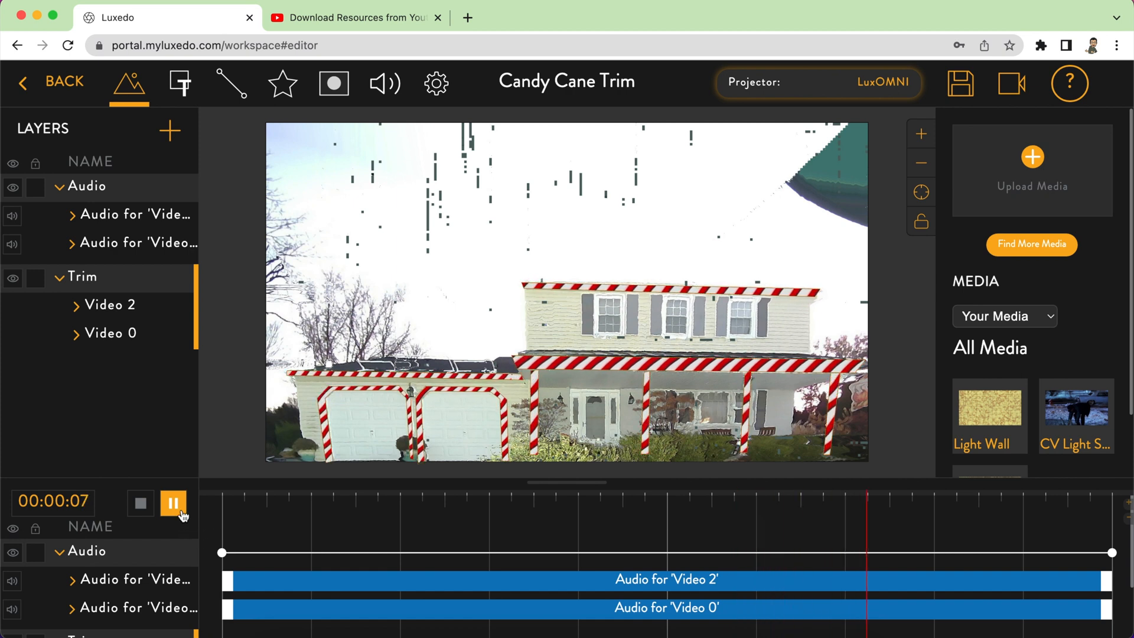
click(173, 503)
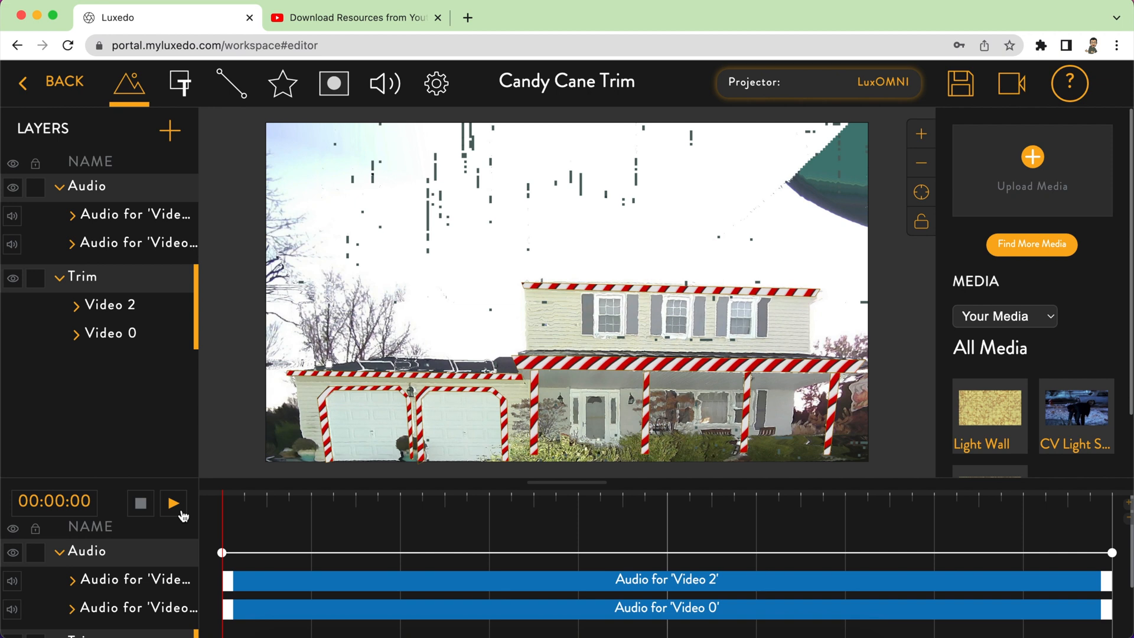
click(173, 502)
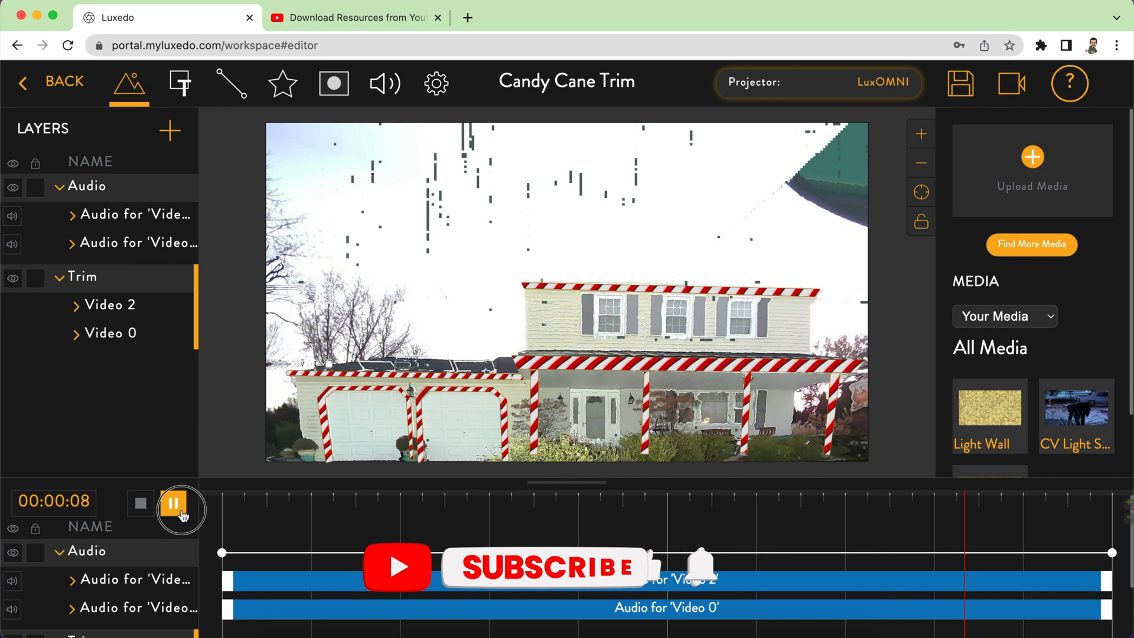
click(180, 502)
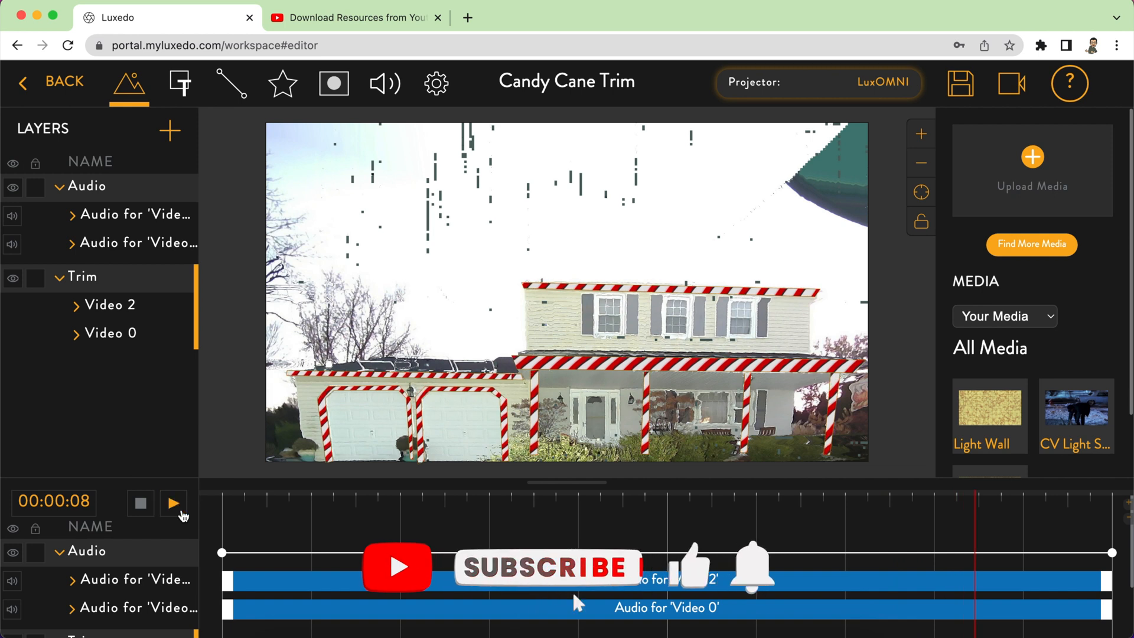
click(173, 502)
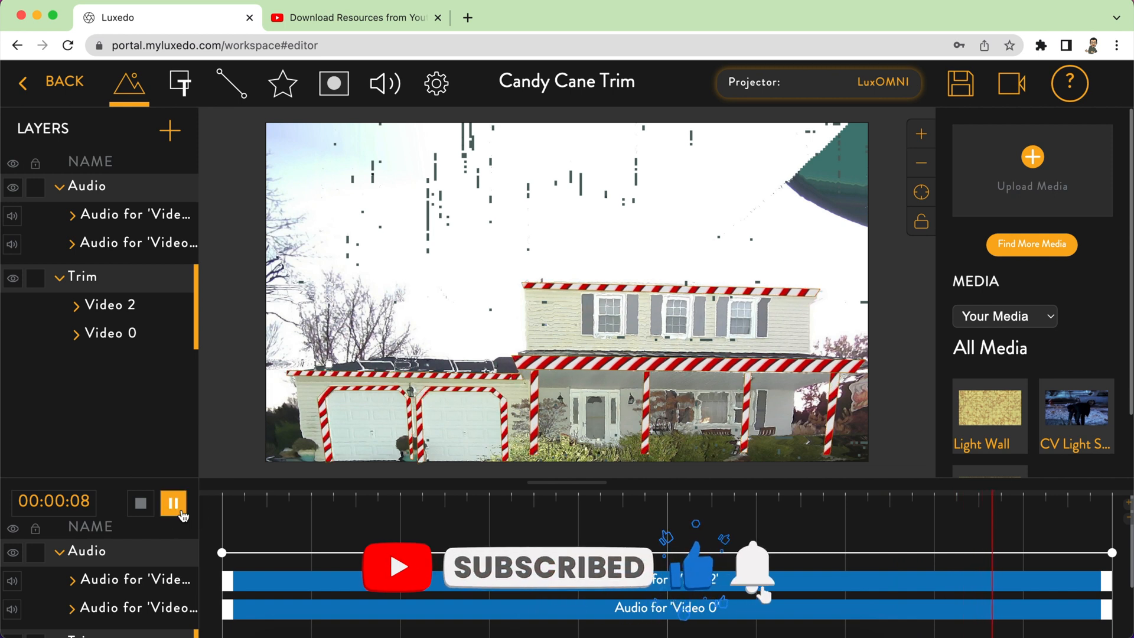
click(173, 504)
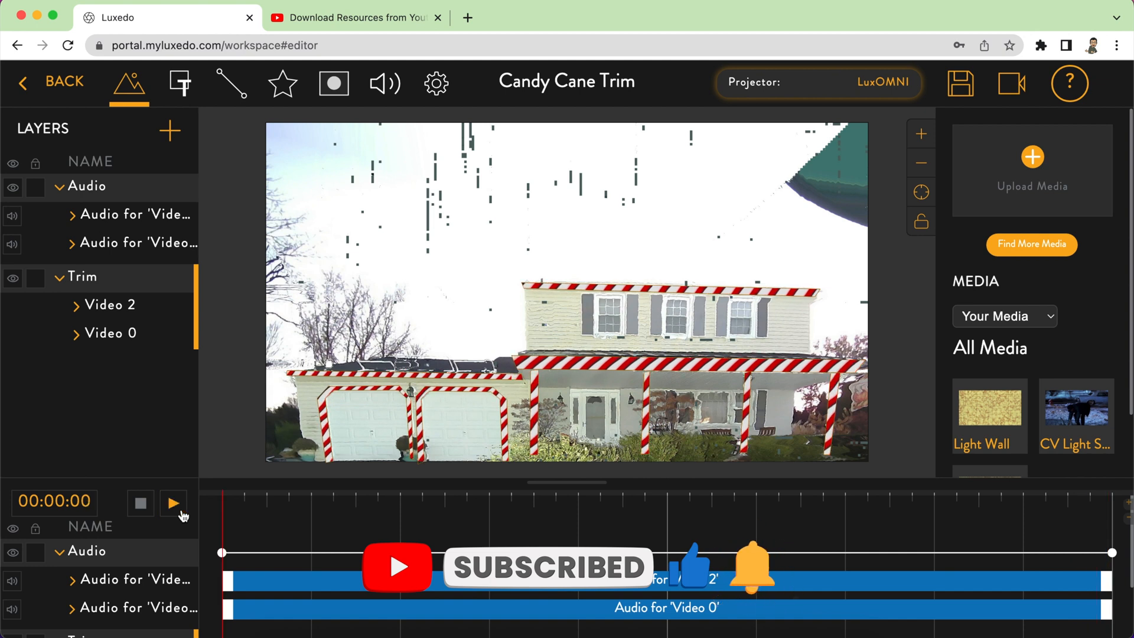
click(173, 503)
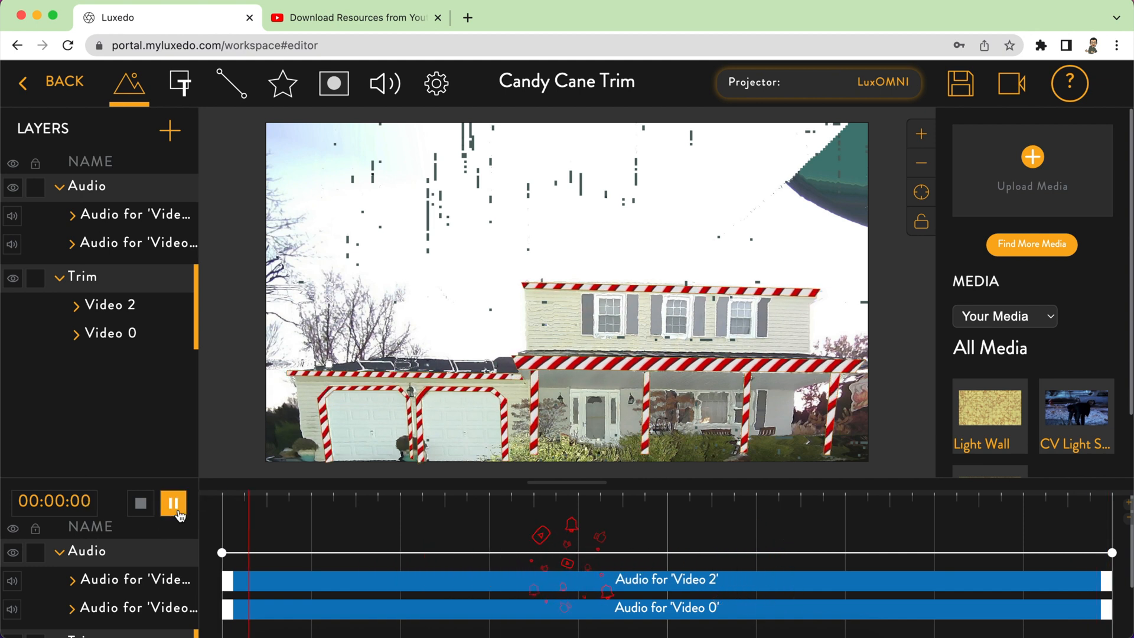
click(174, 506)
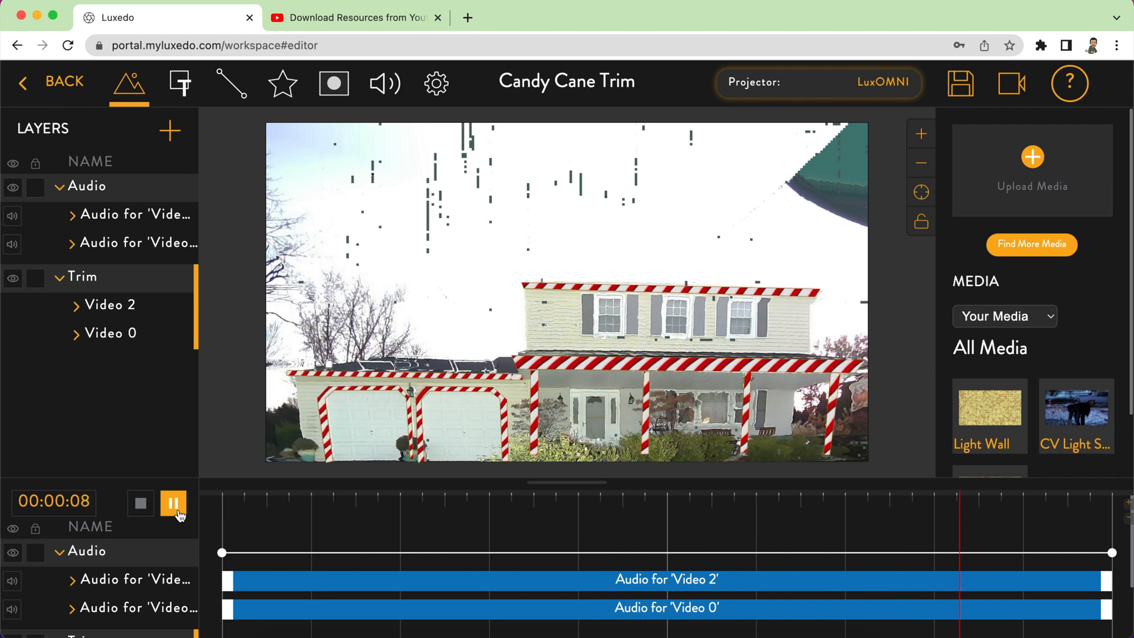
click(173, 502)
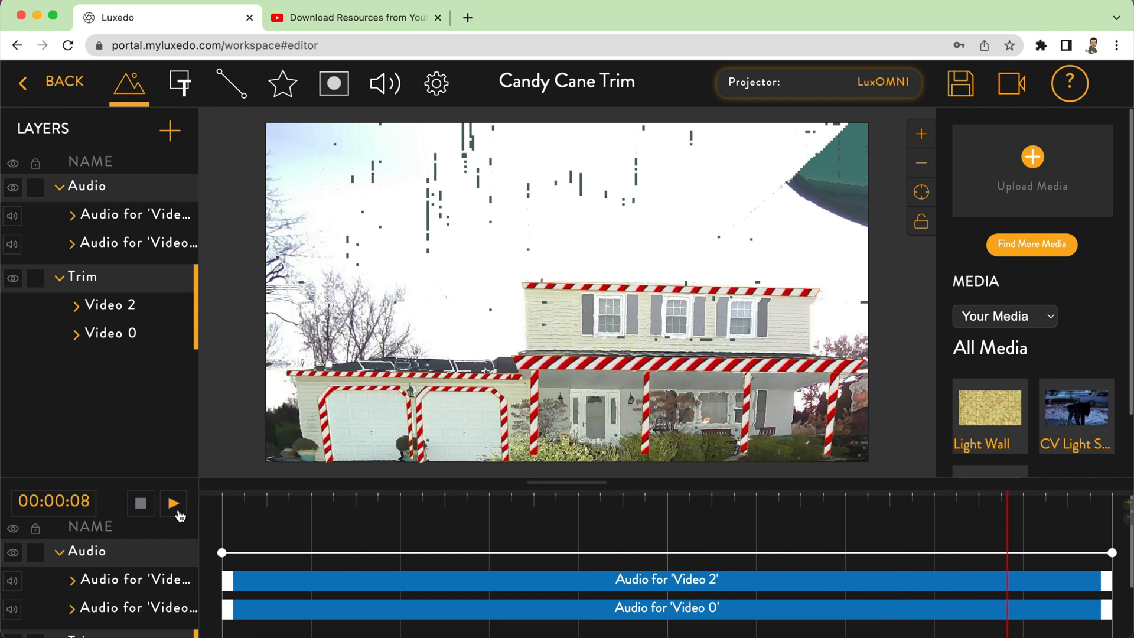